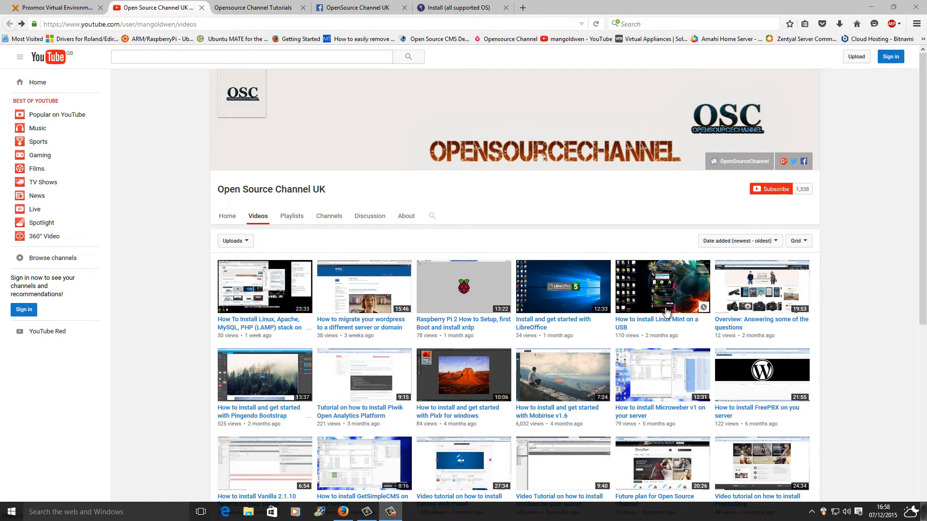
mouse_move(352, 298)
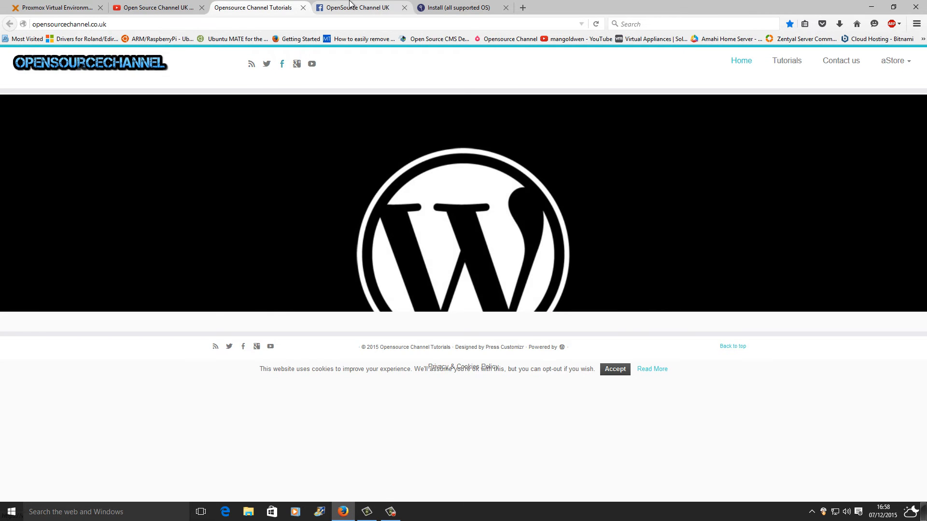
- Visit the channel's Facebook page and YouTube video list, then the Sentora 'Install (all supported OS)' guide
click(360, 7)
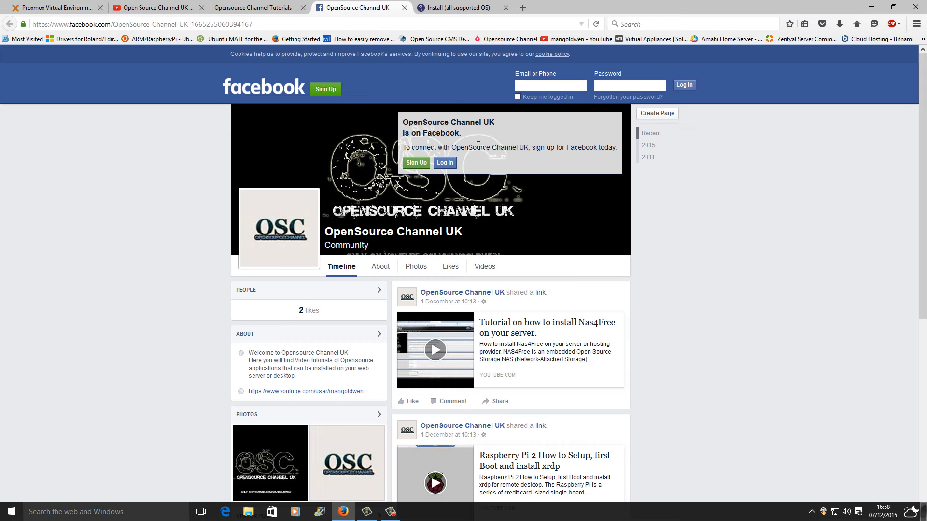
click(156, 7)
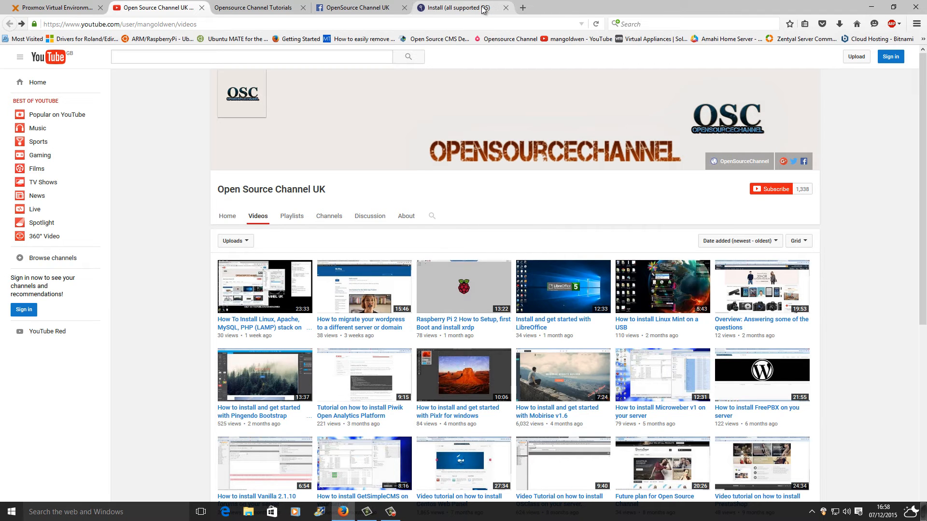
click(455, 7)
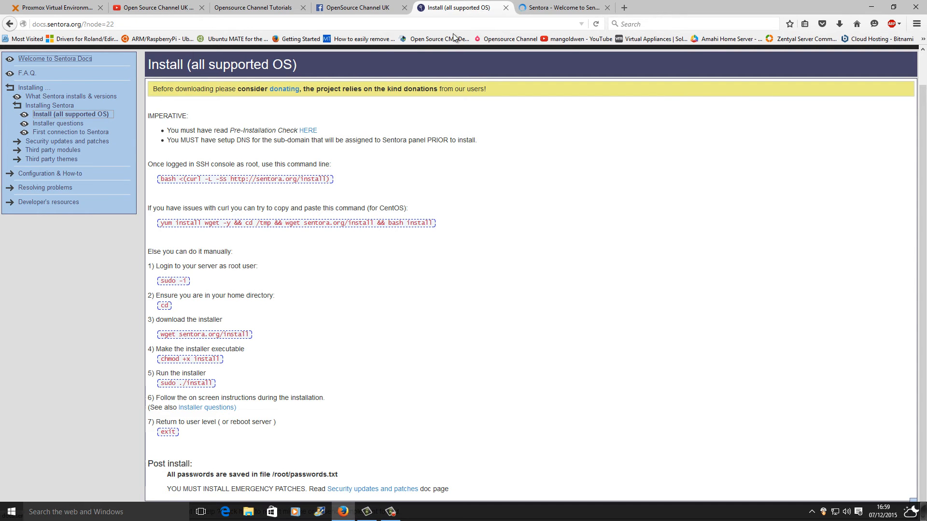
- Browse sentora.org's home page and then its download page
click(559, 7)
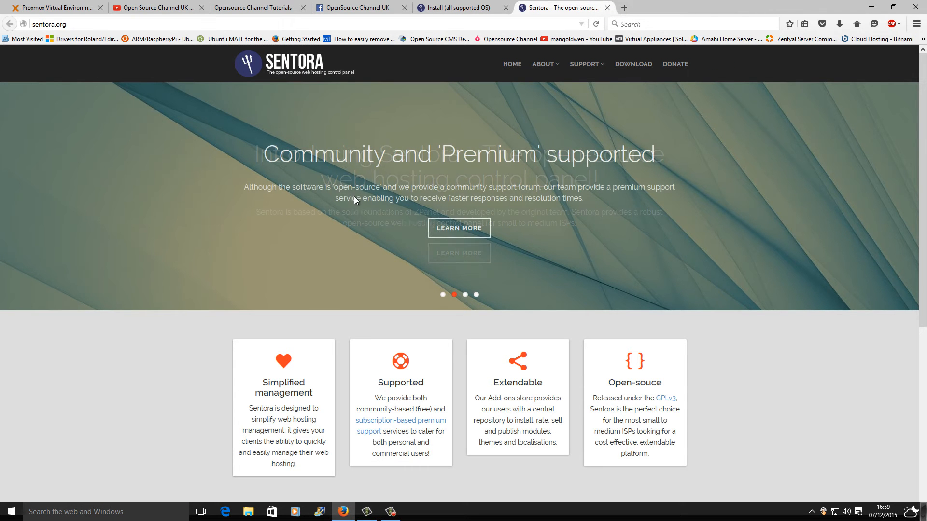
click(585, 64)
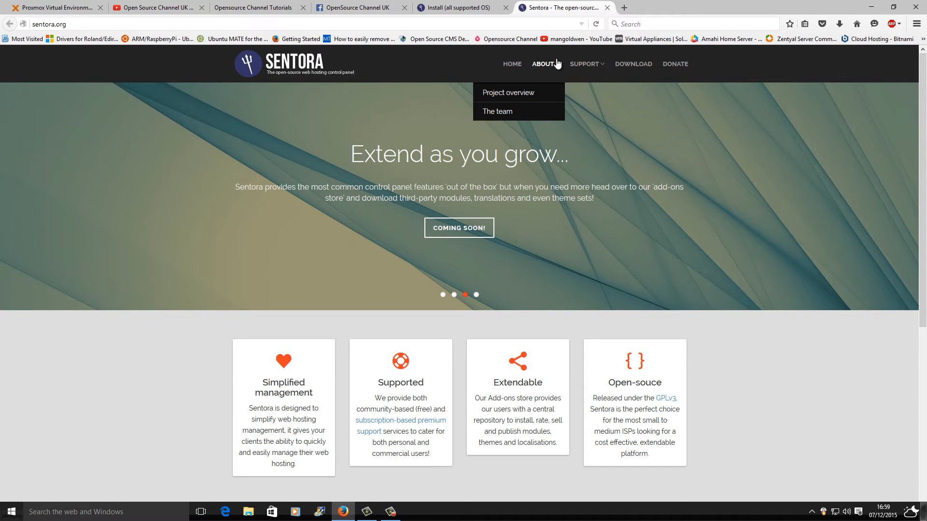
click(632, 64)
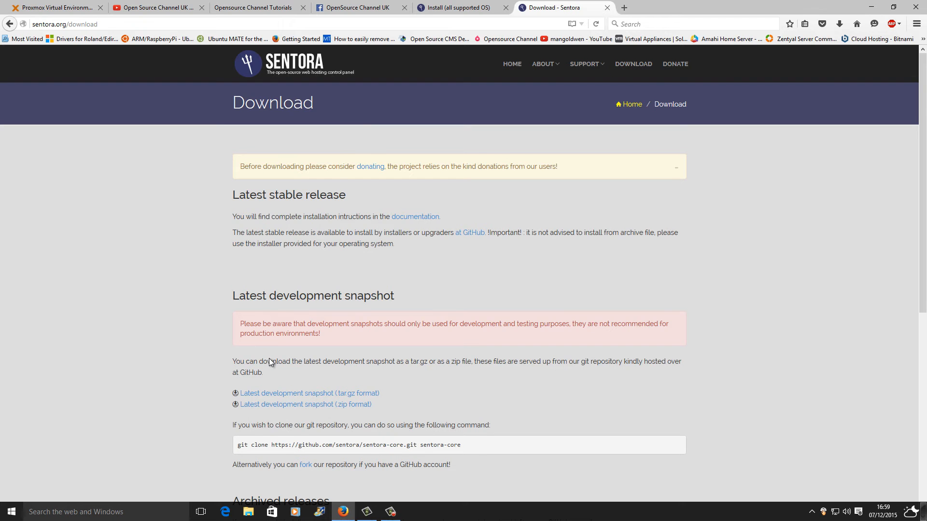
scroll(down, 3)
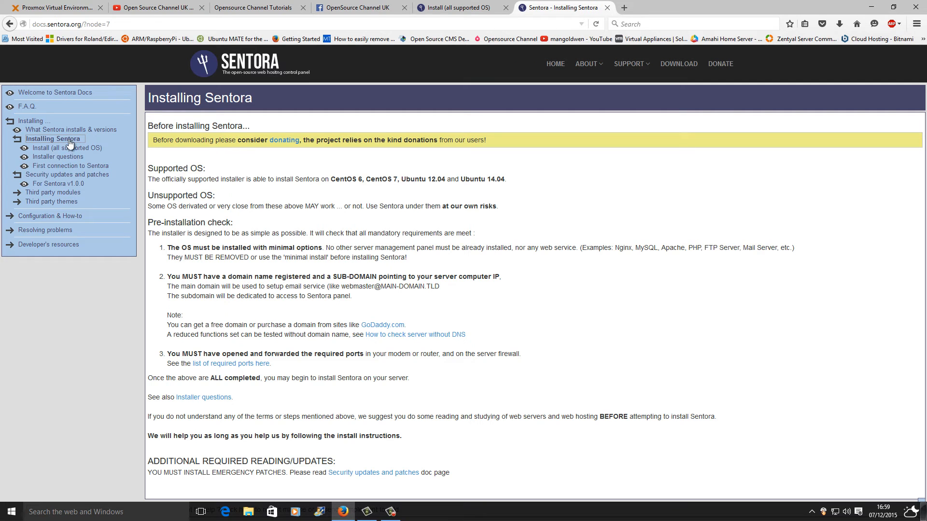
- View the install docs for all supported OS, close the duplicate tab, and show the Proxmox sentora VM summary
click(67, 148)
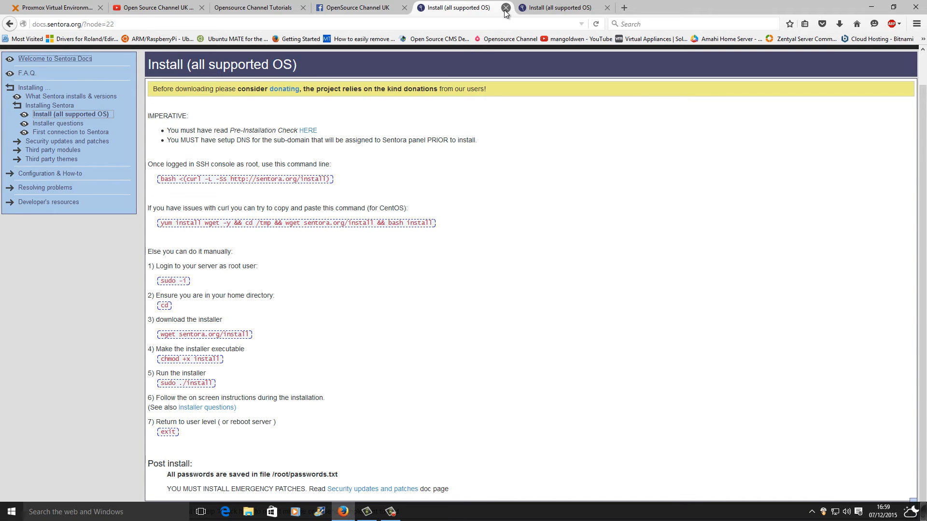
click(505, 8)
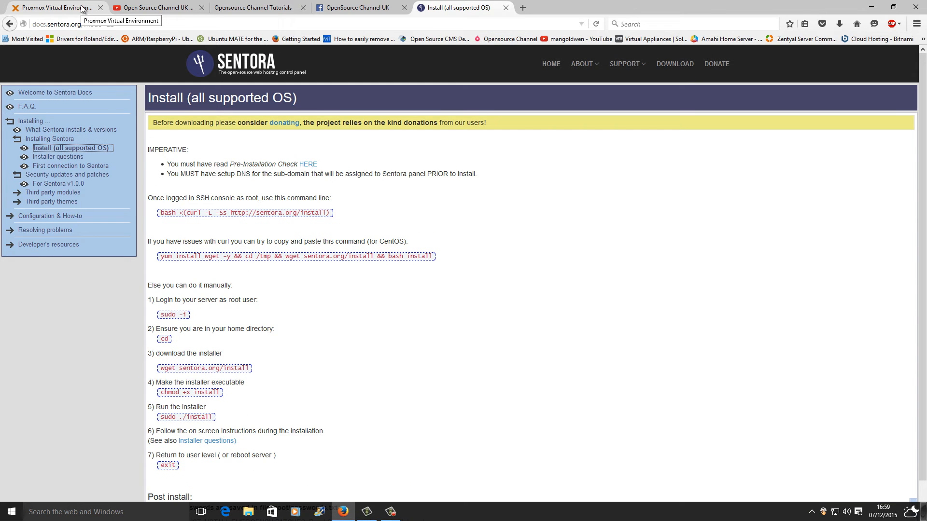
click(54, 7)
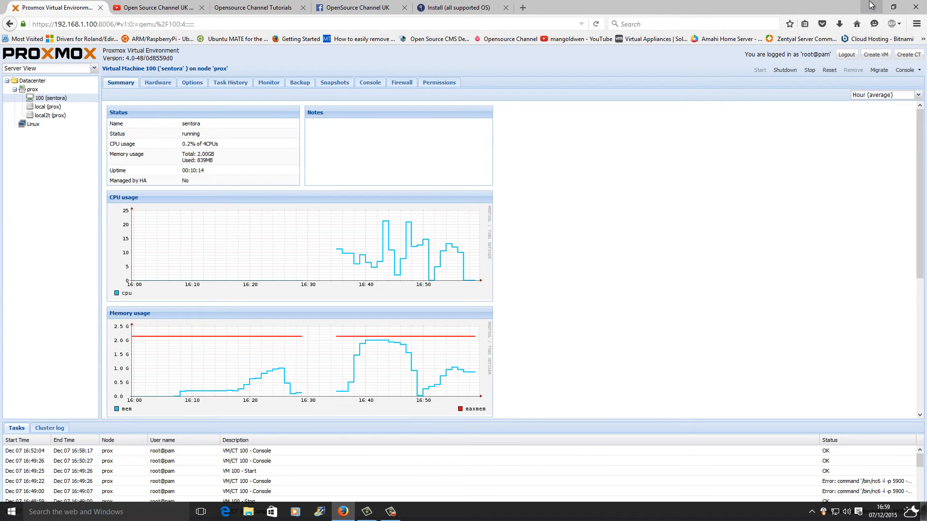
- Start a PuTTY SSH session to 192.168.1.113 and accept the server's host key
click(367, 512)
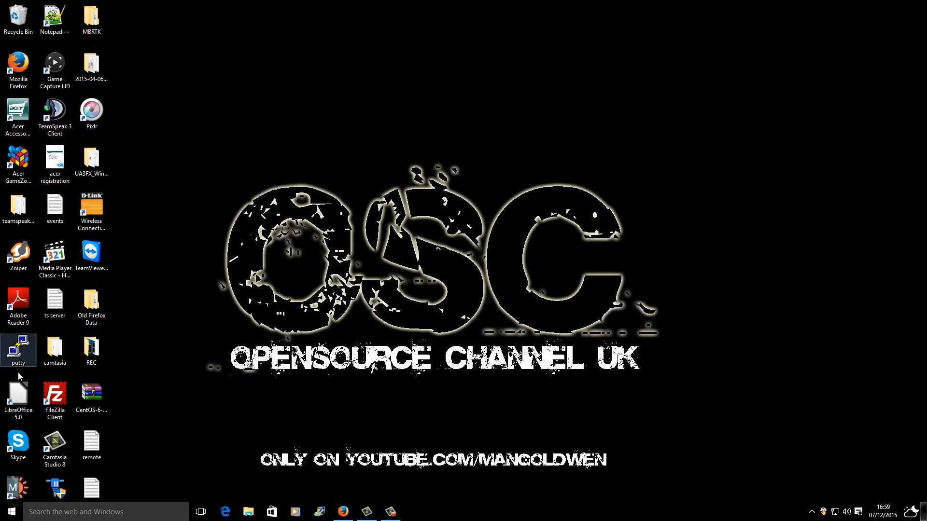
double_click(18, 345)
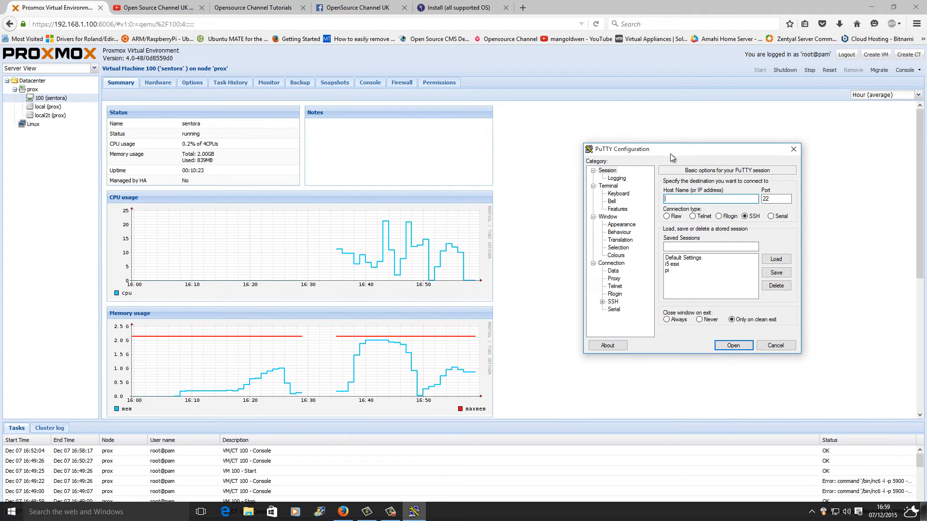
mouse_move(520, 280)
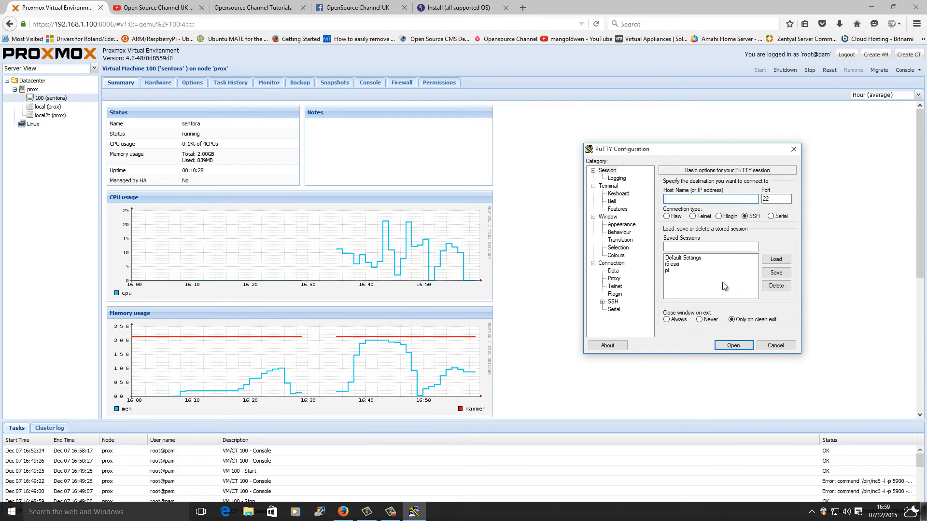
text(192.168)
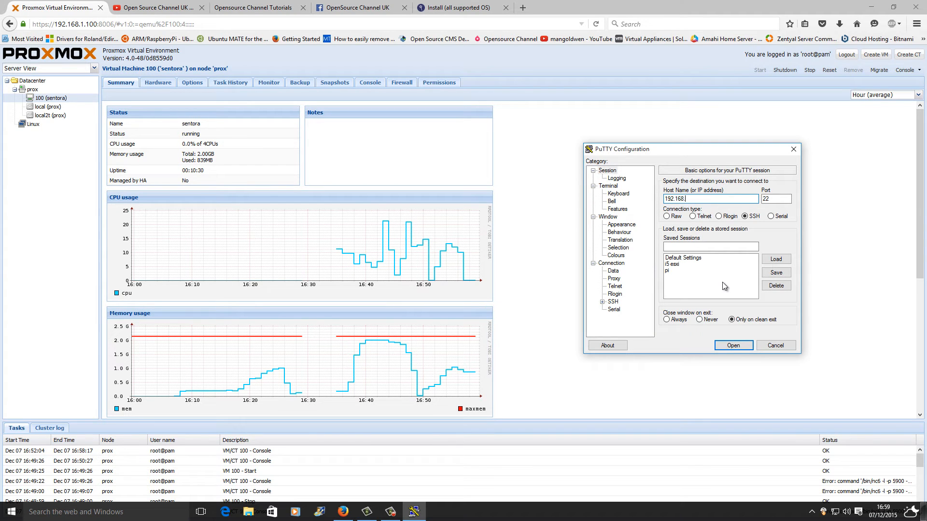
text(.1.)
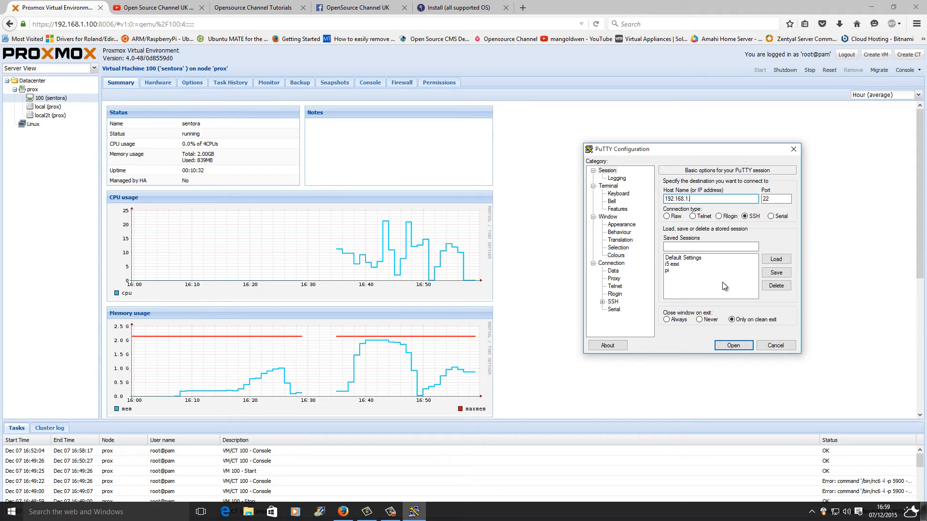
click(733, 345)
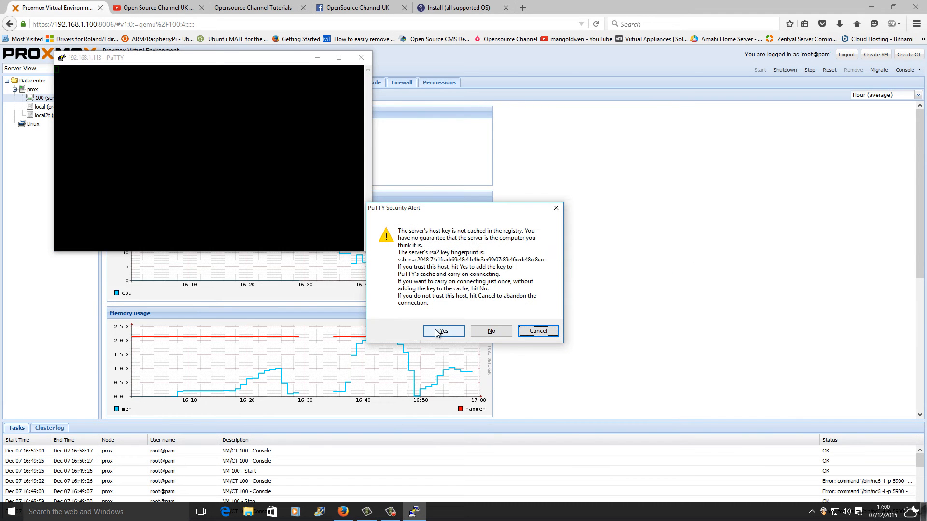
click(443, 331)
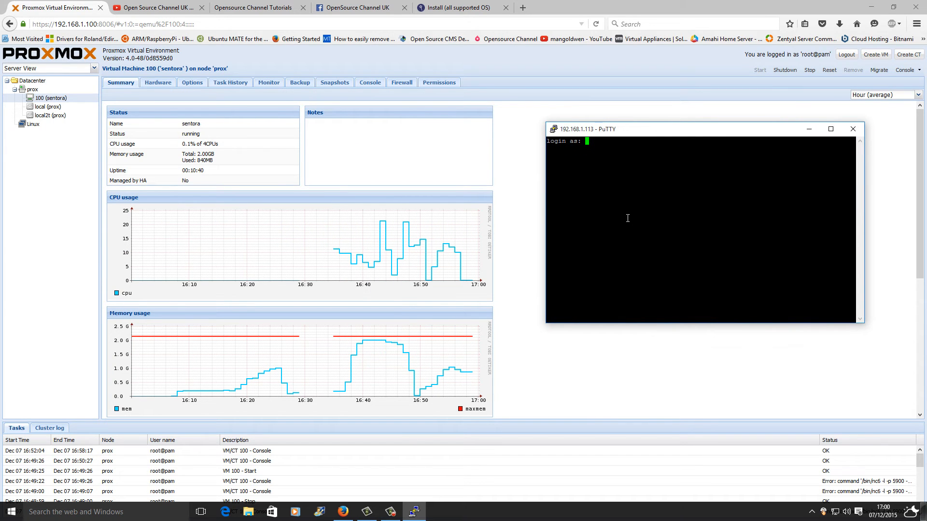
- Log in as root and move the terminal window further left
text(root)
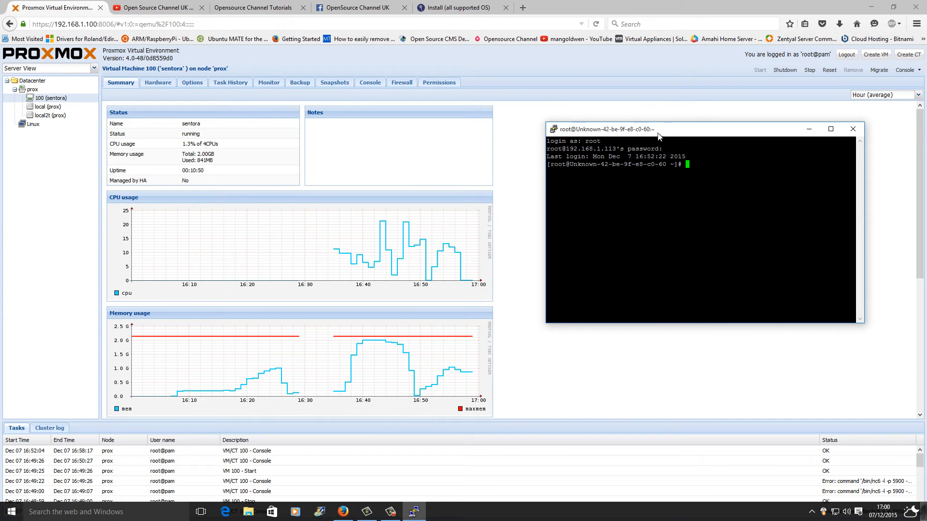
drag(603, 128, 576, 149)
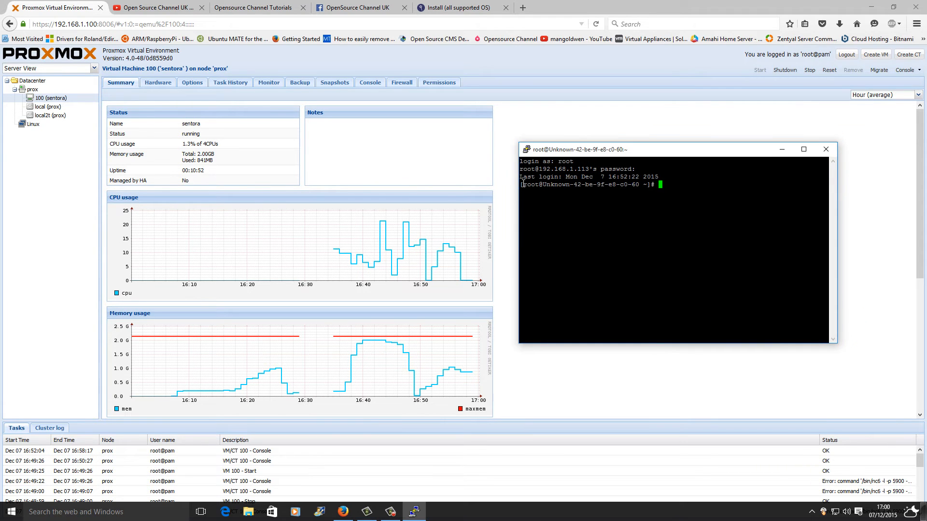
double_click(530, 185)
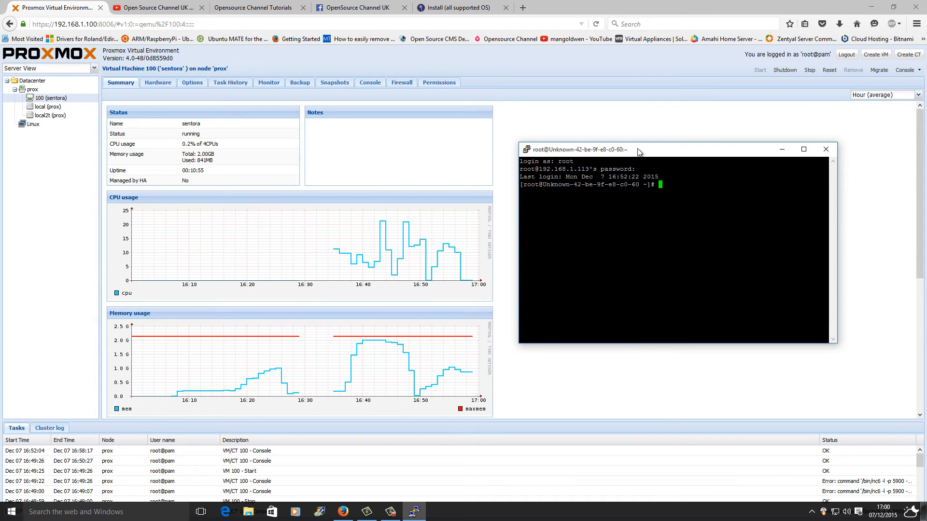
- Run 'yum install wget -y && cd /tmp && wget sentora.org/install && bash install' to launch the Sentora installer
click(462, 8)
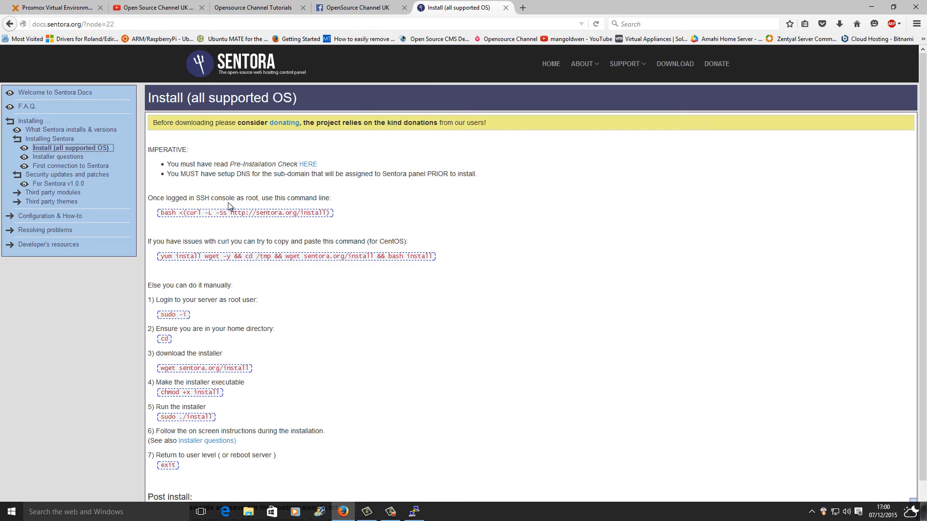
mouse_move(164, 256)
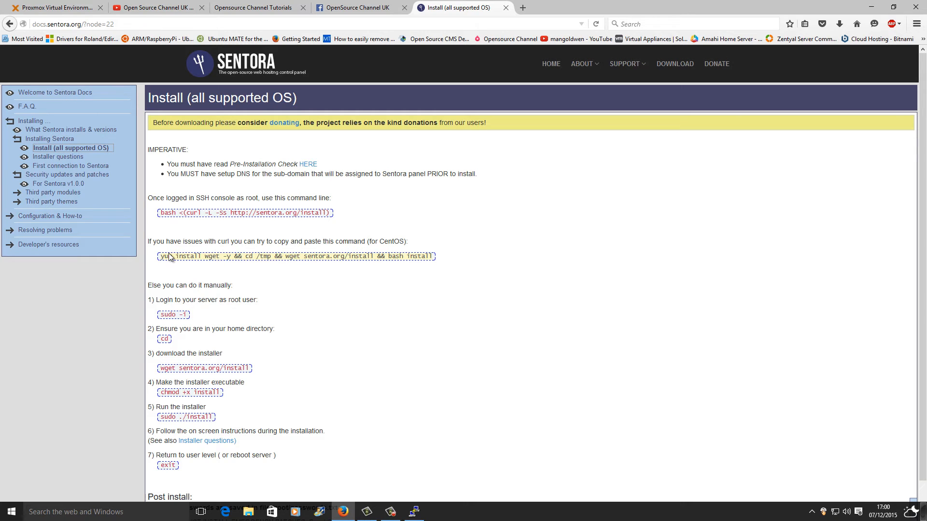
mouse_move(437, 343)
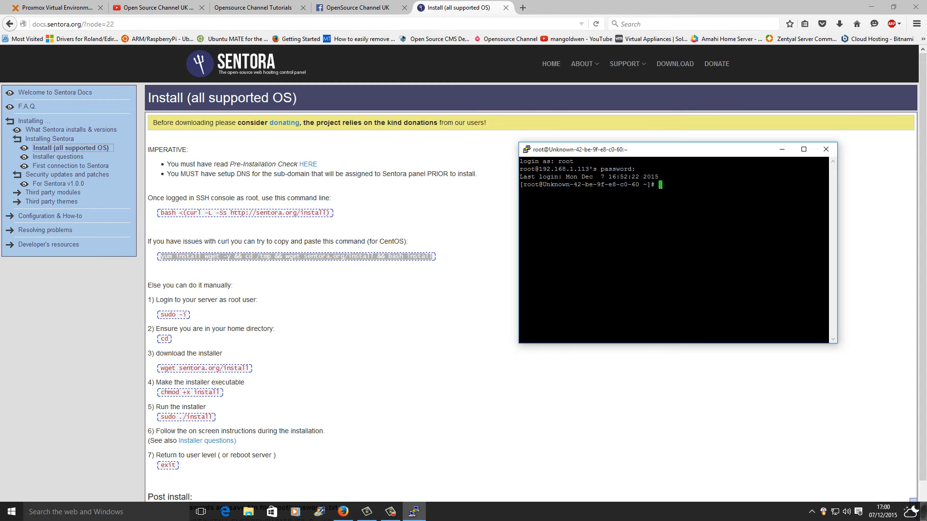
text(yum install wget -y && cd /tmp && wget sentora.org/install && bash install)
text(8)
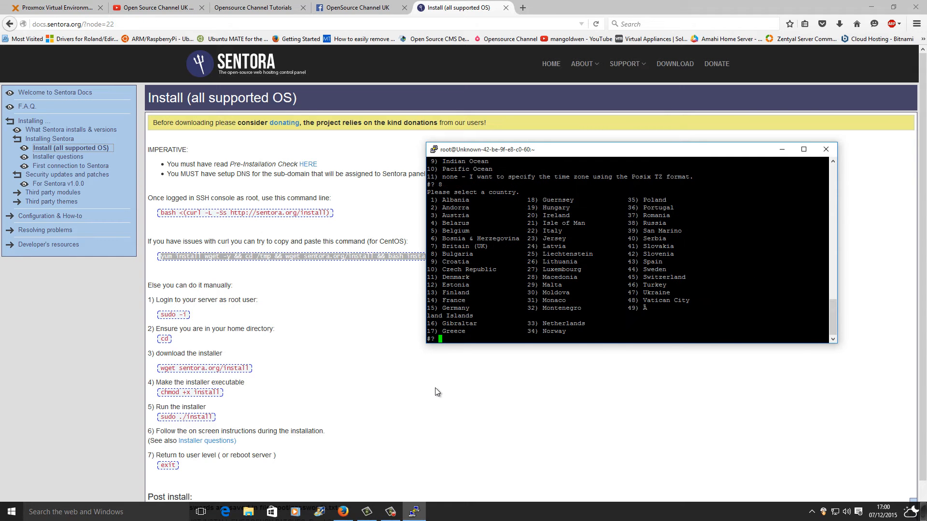
- Answer the installer prompts with sub-domain tutorials.ddns.net and confirm public IP 86.149.146.111
text(7)
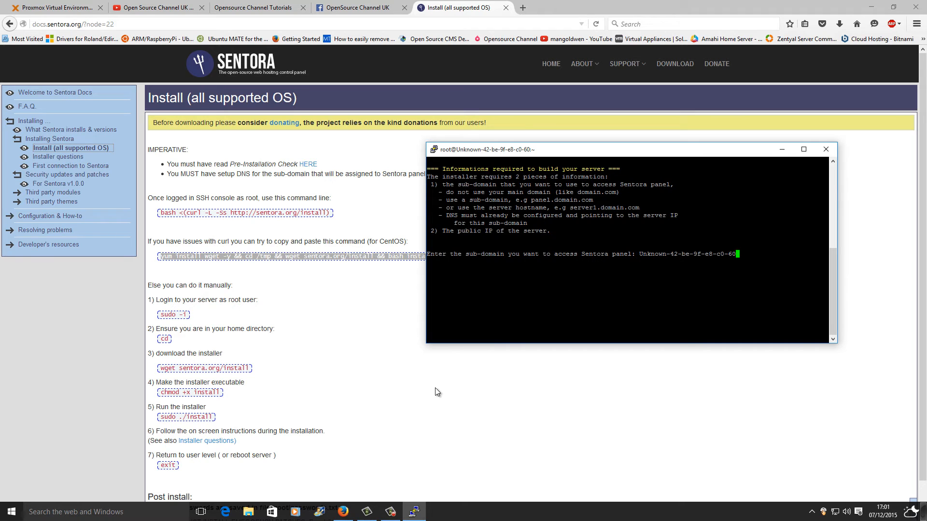
key(BackSpace)
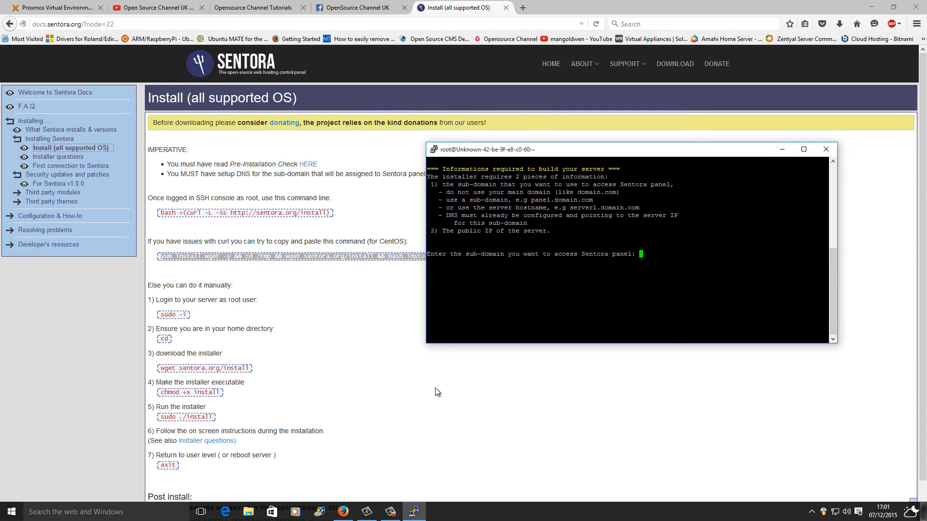
text(tutorials.ddn)
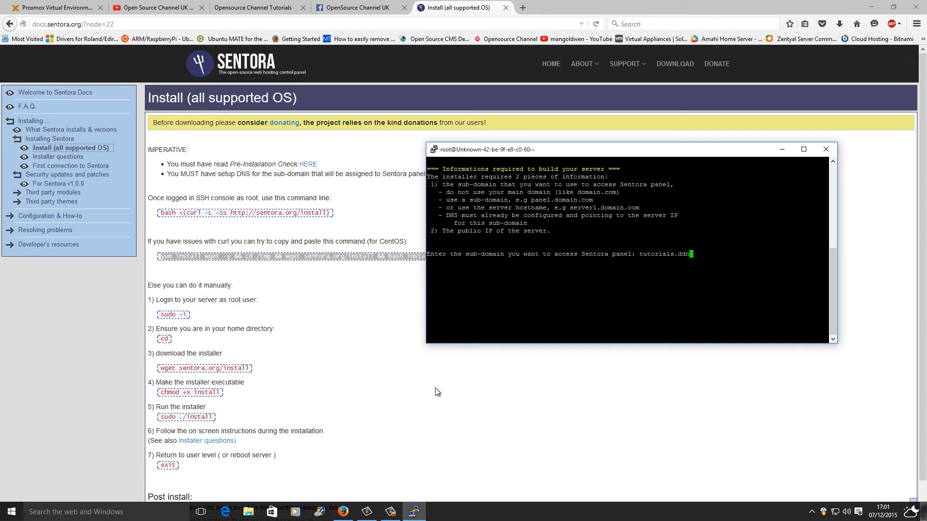
text(.net)
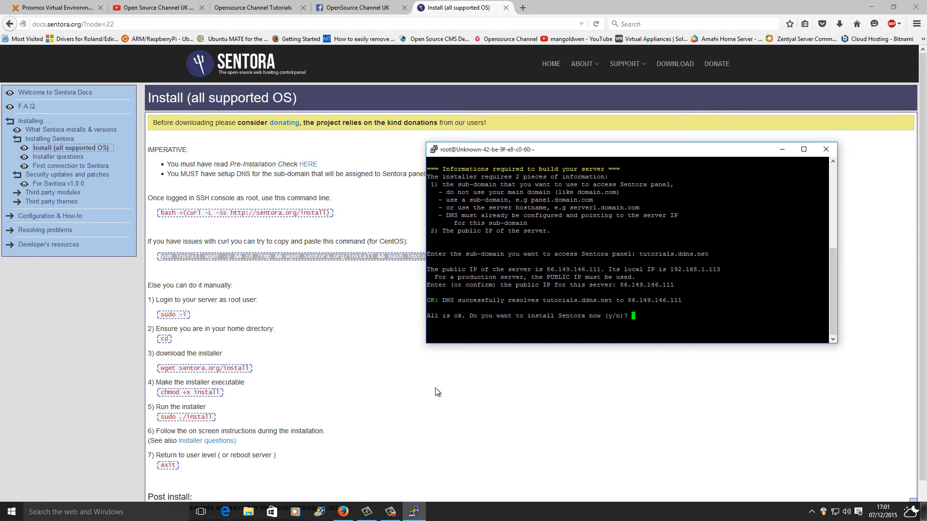
- Confirm with y so Sentora installs and displays the zadmin login and MySQL passwords
text(y)
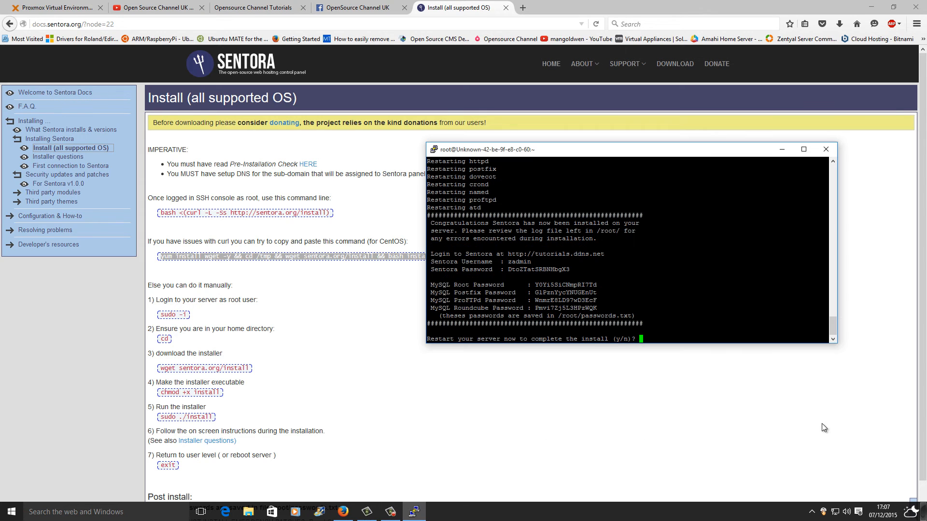
mouse_move(509, 226)
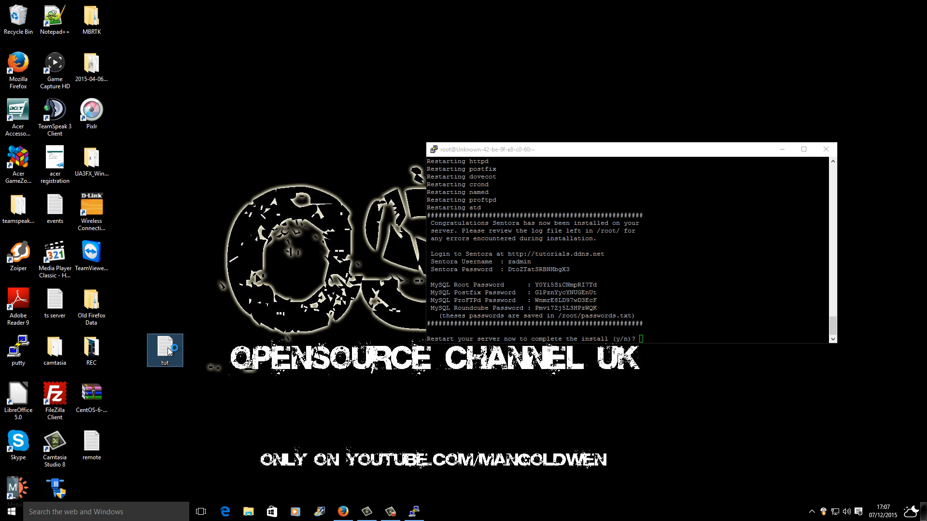
- Paste the Sentora login address, zadmin credentials and MySQL passwords into the 'tut' Notepad file
double_click(164, 346)
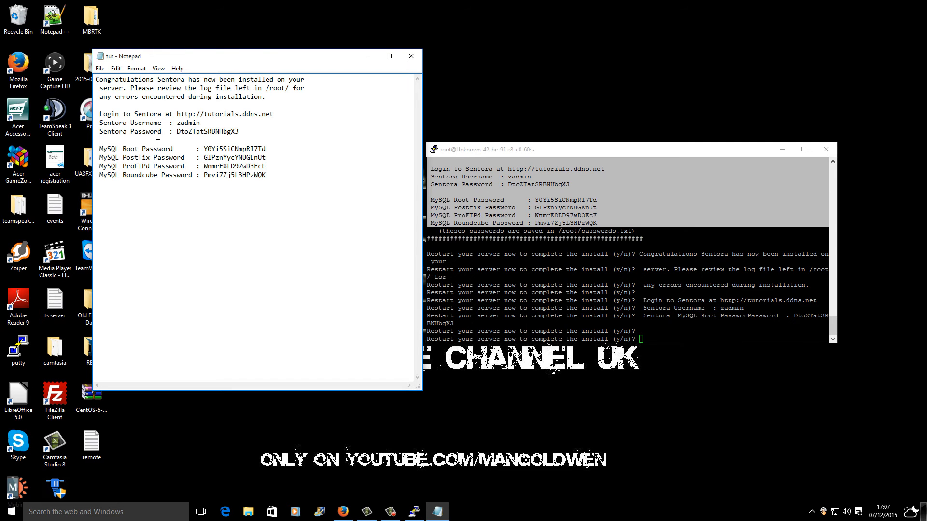
mouse_move(617, 144)
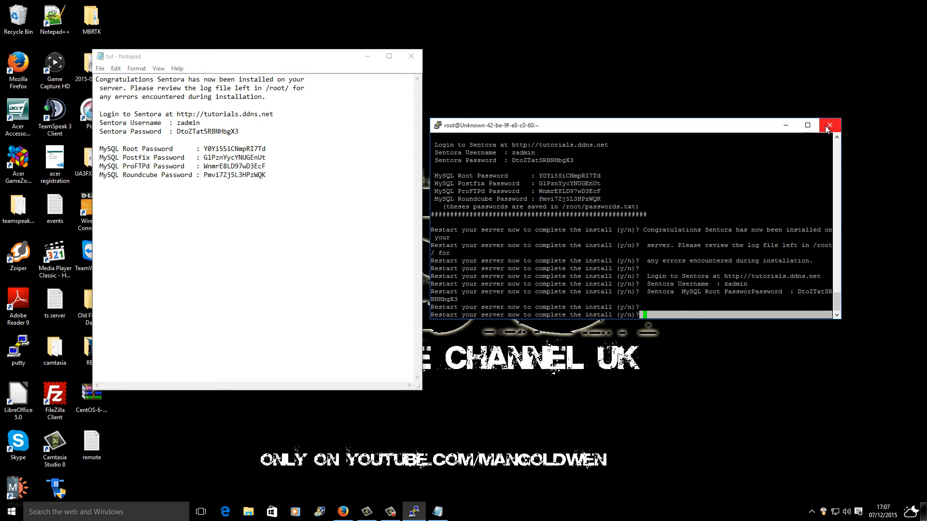
- End the PuTTY session and return to the Proxmox management page
click(829, 126)
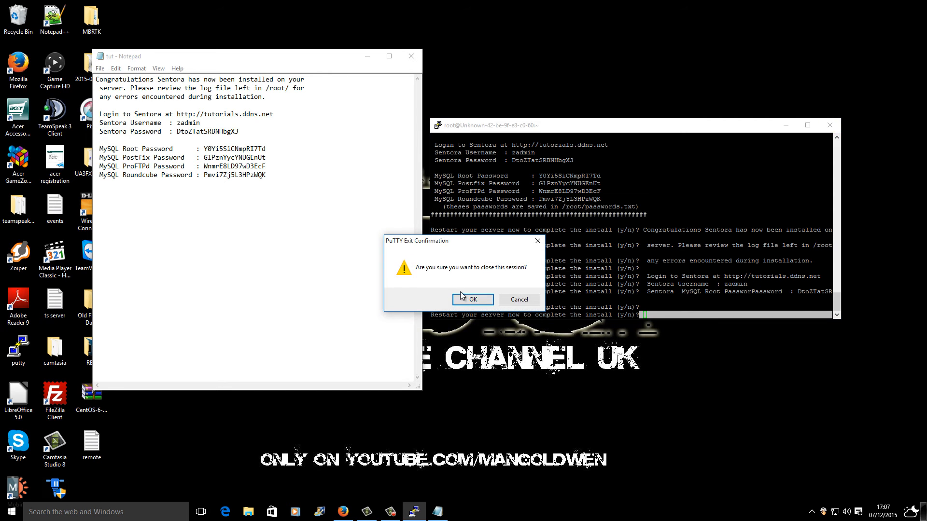
click(472, 300)
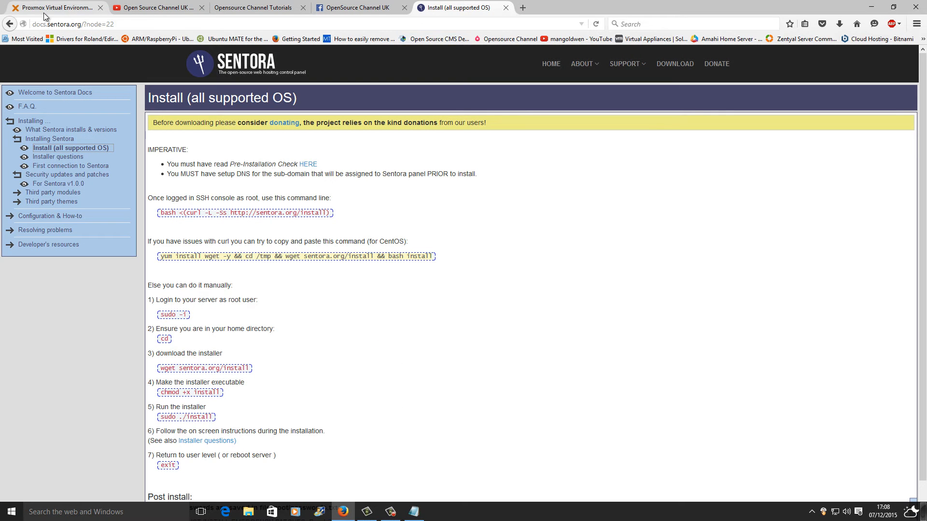
click(56, 7)
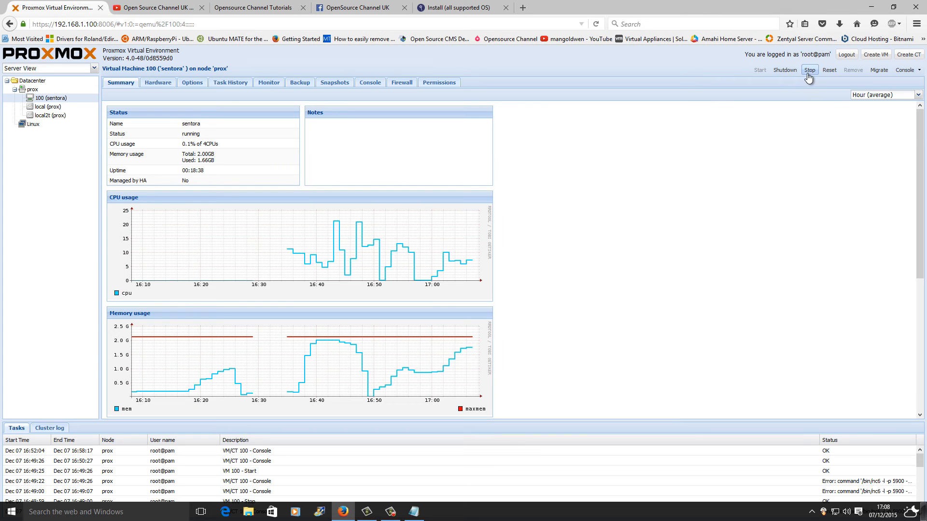
- Stop VM 100 (sentora), start it again, and watch it boot in its console
click(810, 69)
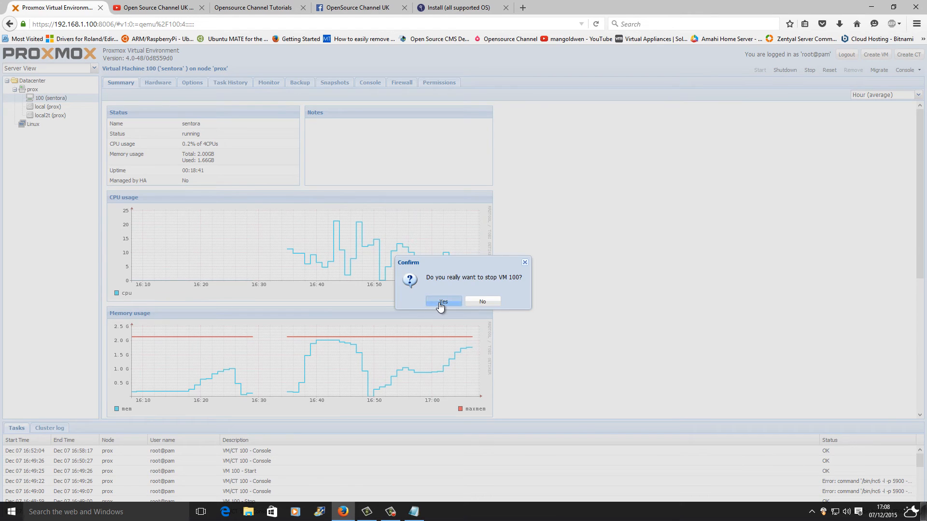
click(443, 301)
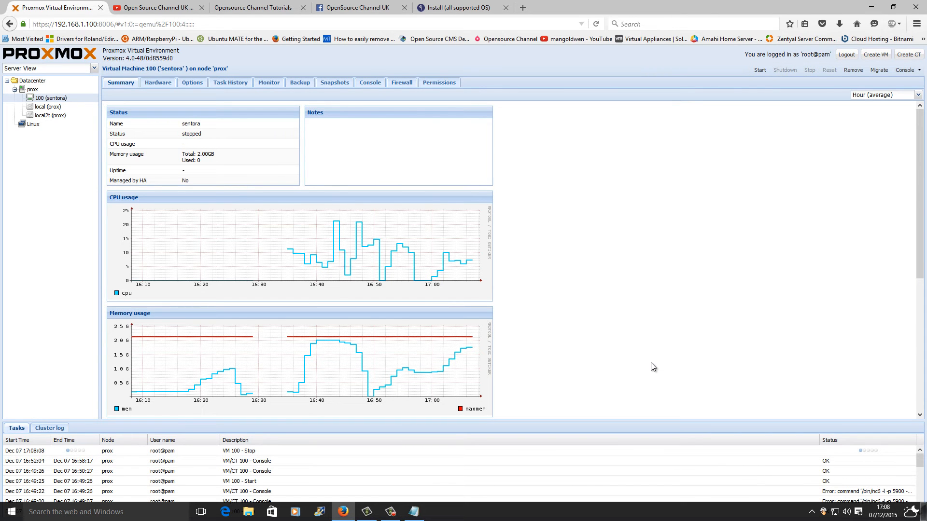
mouse_move(874, 461)
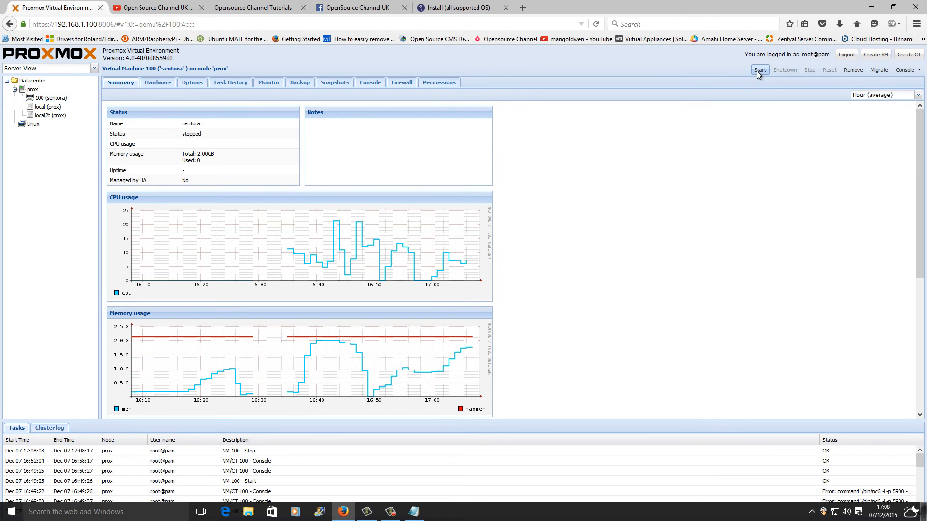
click(760, 70)
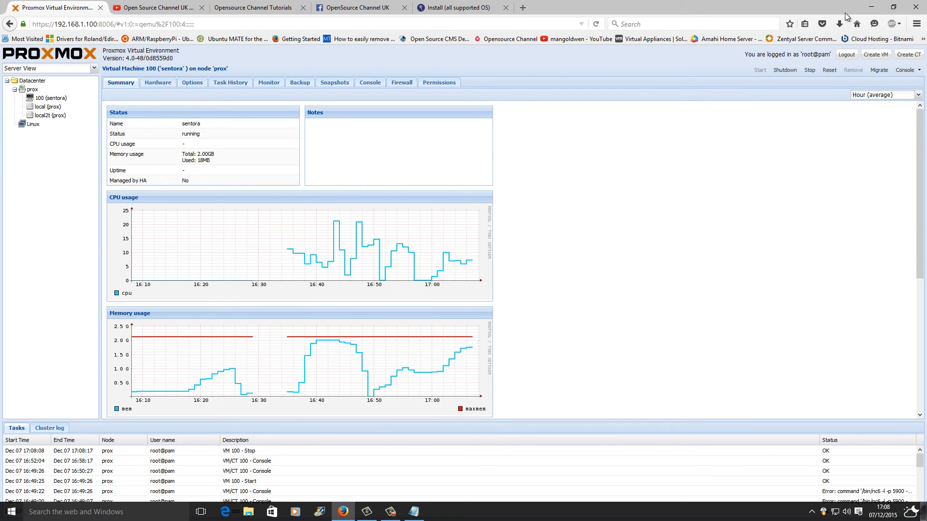
click(455, 7)
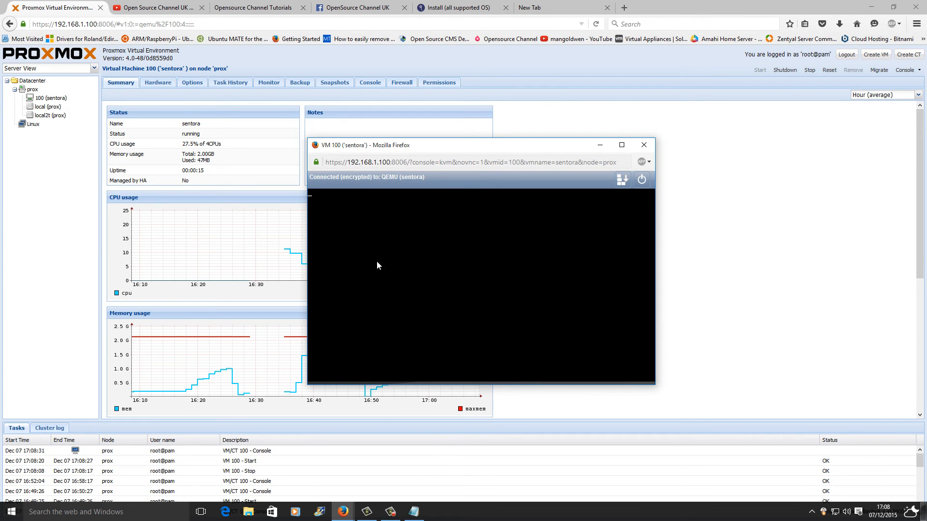
mouse_move(428, 261)
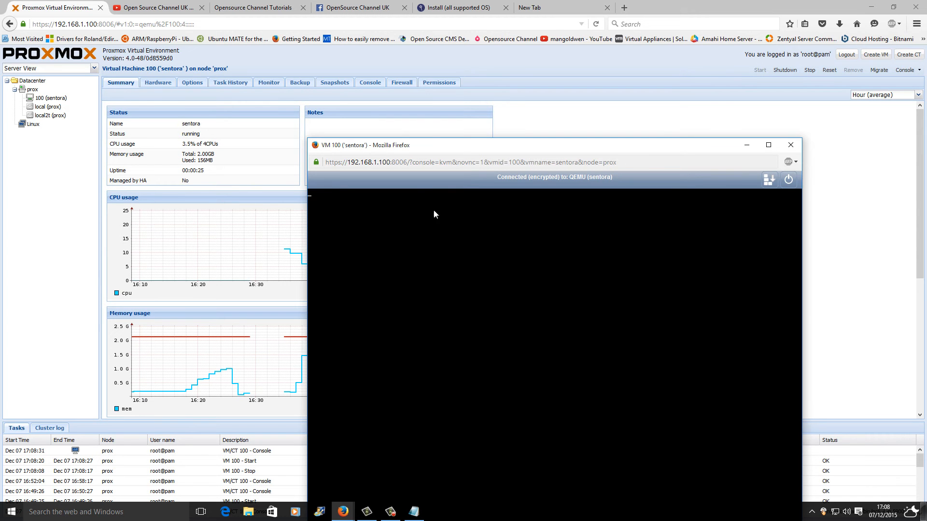
click(791, 145)
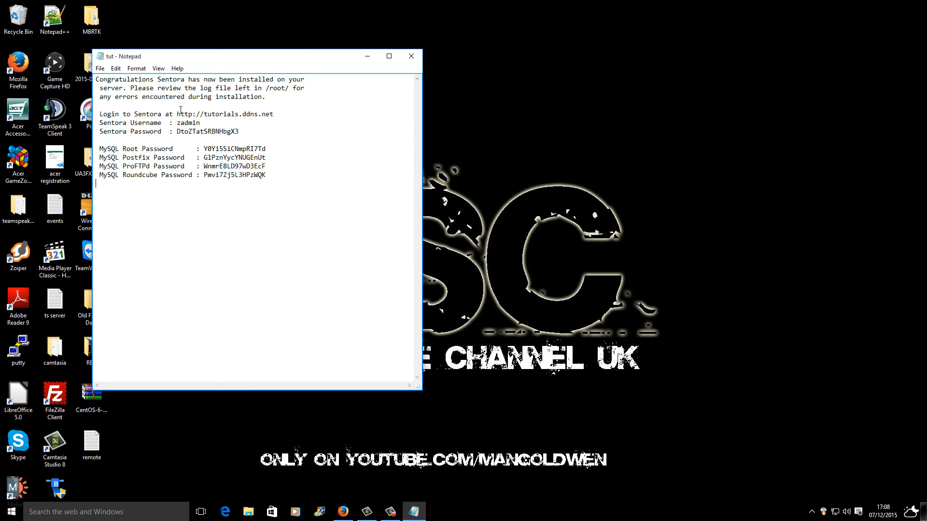
- Highlight the saved Sentora login URL and zadmin password in the tut notes
drag(176, 114, 246, 114)
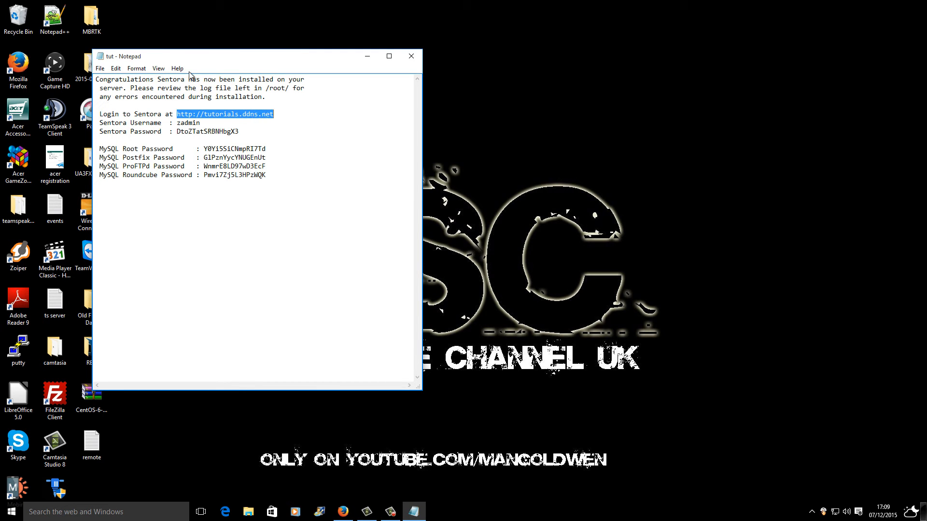
click(100, 68)
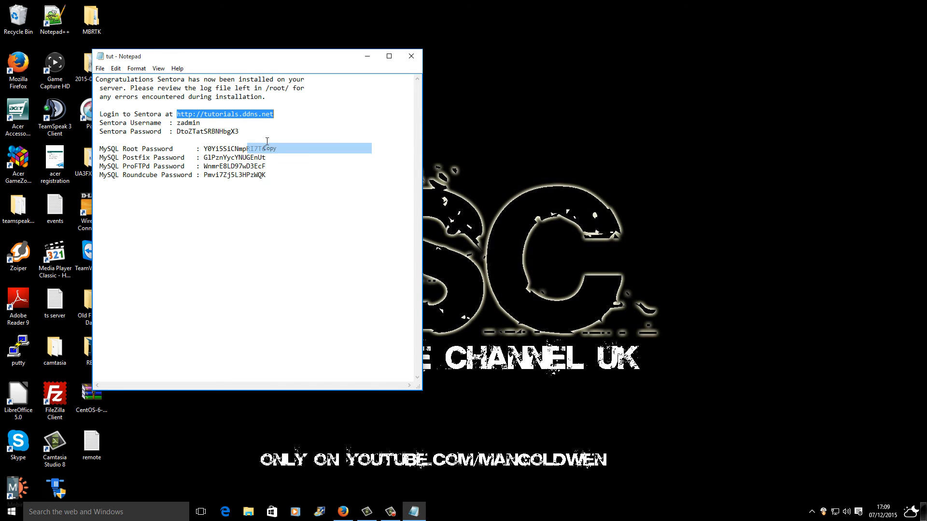
double_click(189, 122)
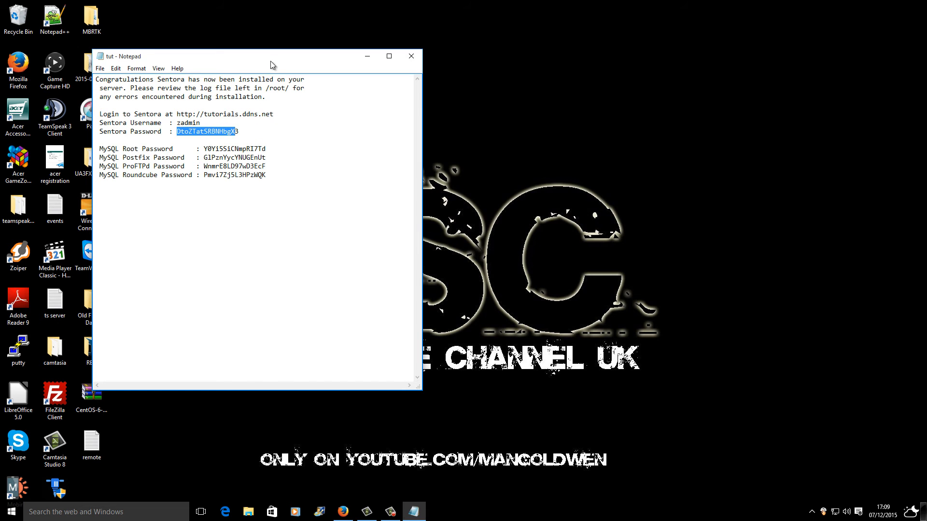
drag(254, 56, 473, 89)
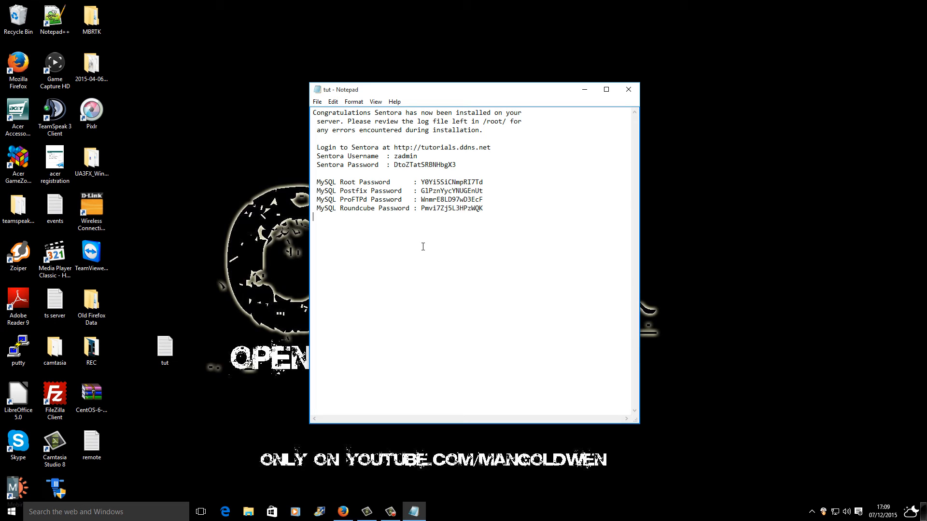
mouse_move(380, 233)
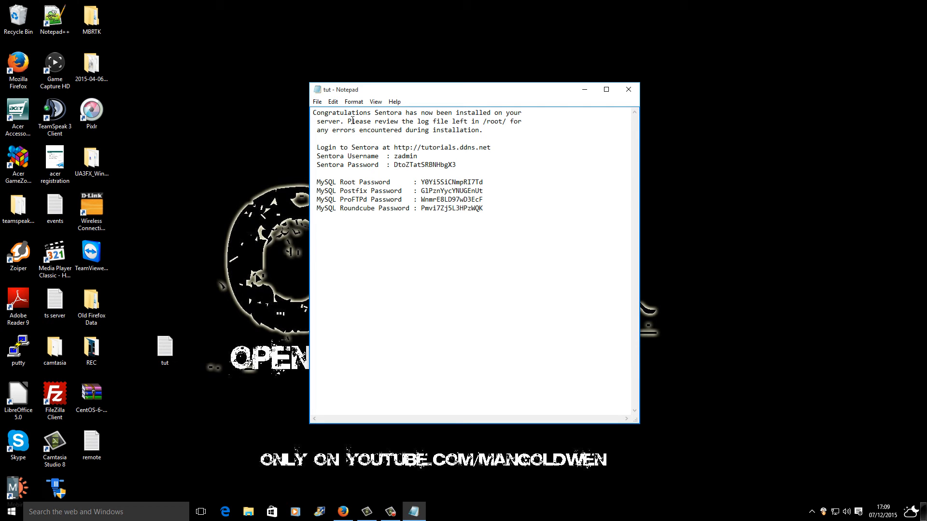
- Highlight the log-file reminder line, then return to Firefox
drag(349, 121, 506, 122)
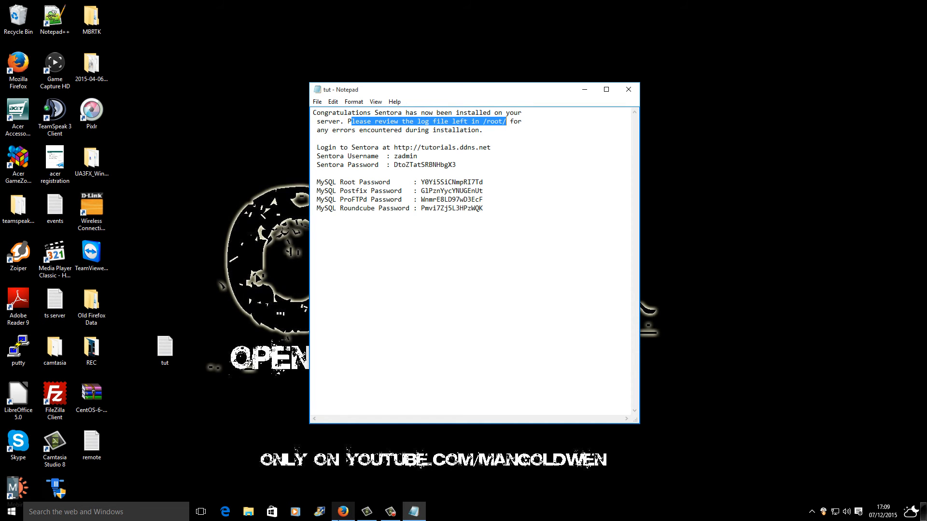
click(342, 512)
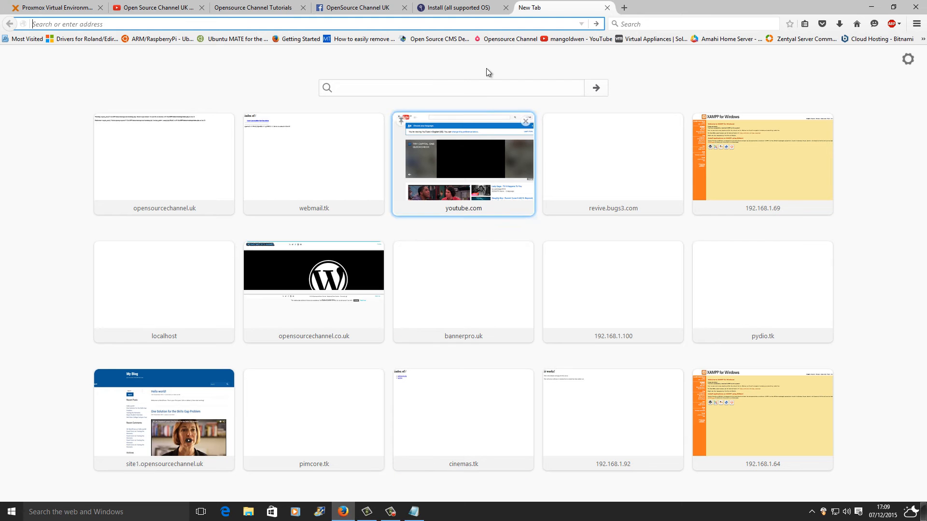
- Log in as root on the sentora VM's noVNC console and run ls, showing passwords.txt
click(56, 7)
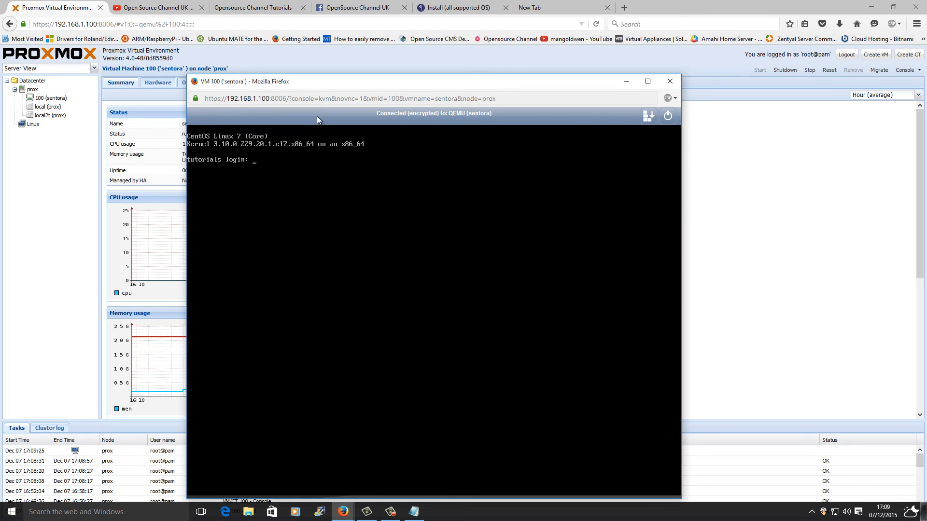
text(root)
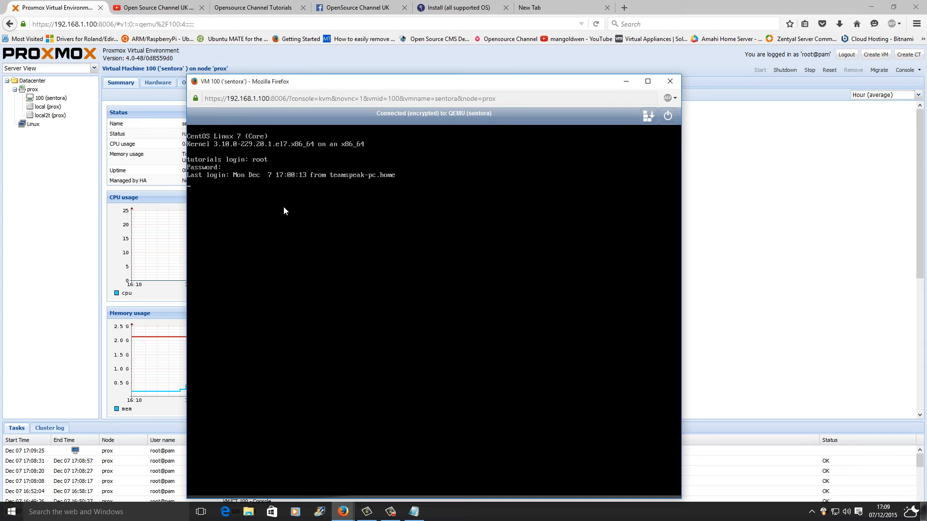
text(ls ~]# ls)
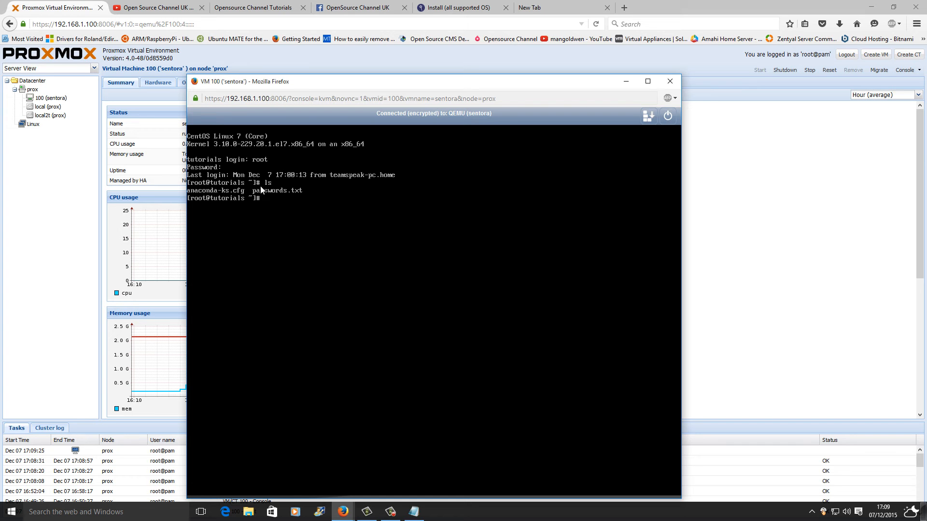
mouse_move(269, 196)
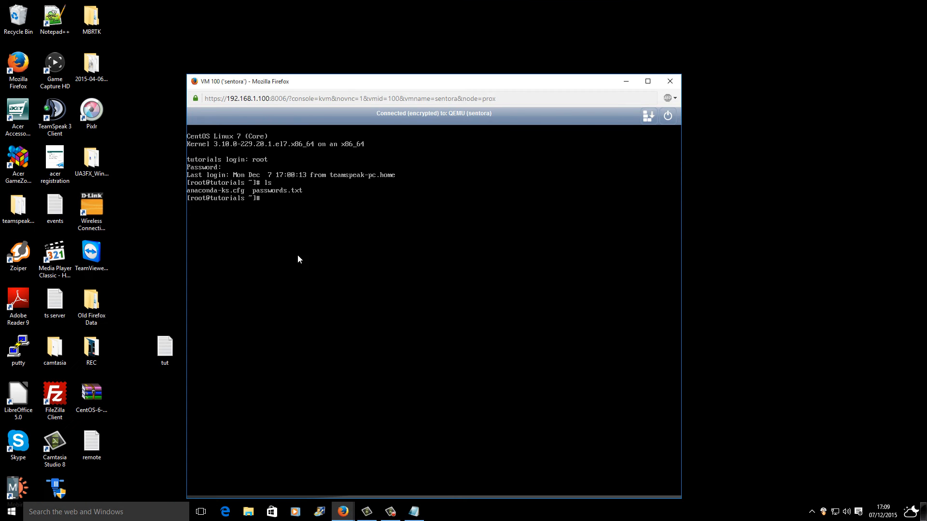
- Quickconnect FileZilla over SFTP to 192.168.1.113 as root on port 22
click(54, 397)
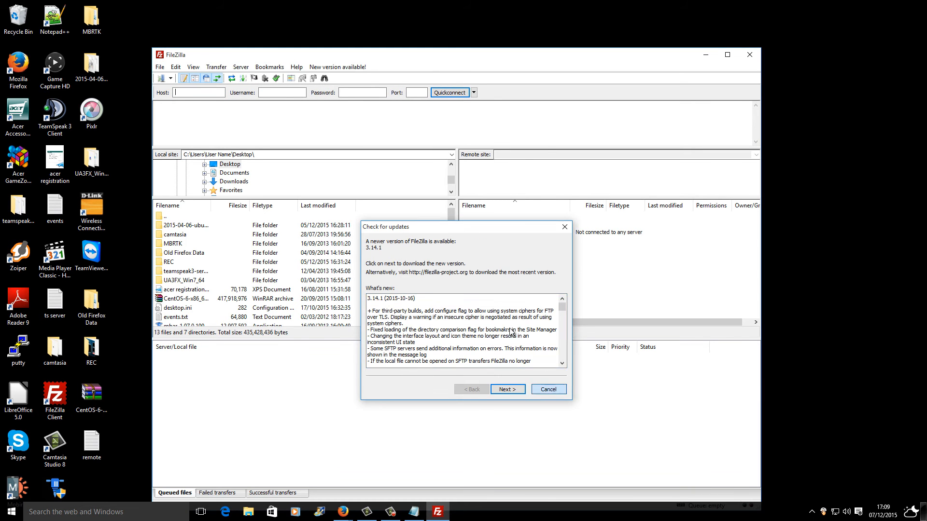
click(547, 389)
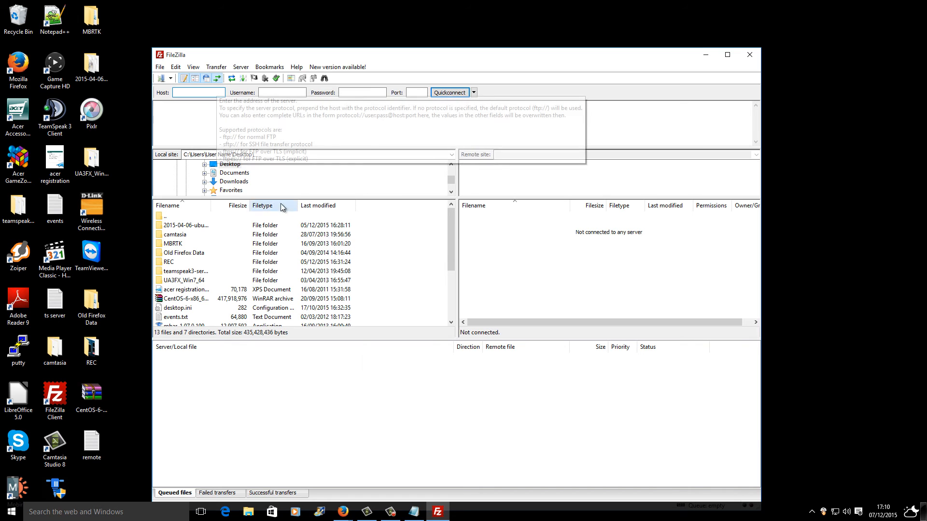
text(192.168.1.113)
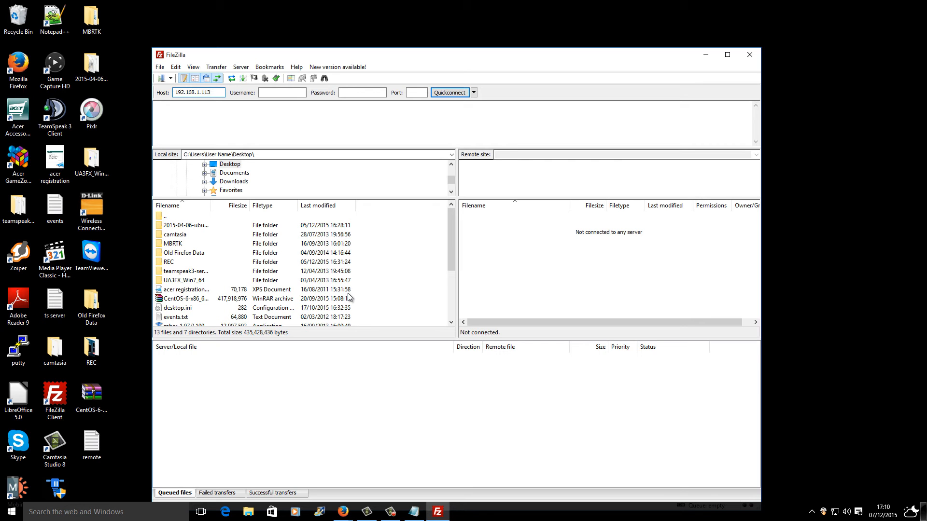
text(ro)
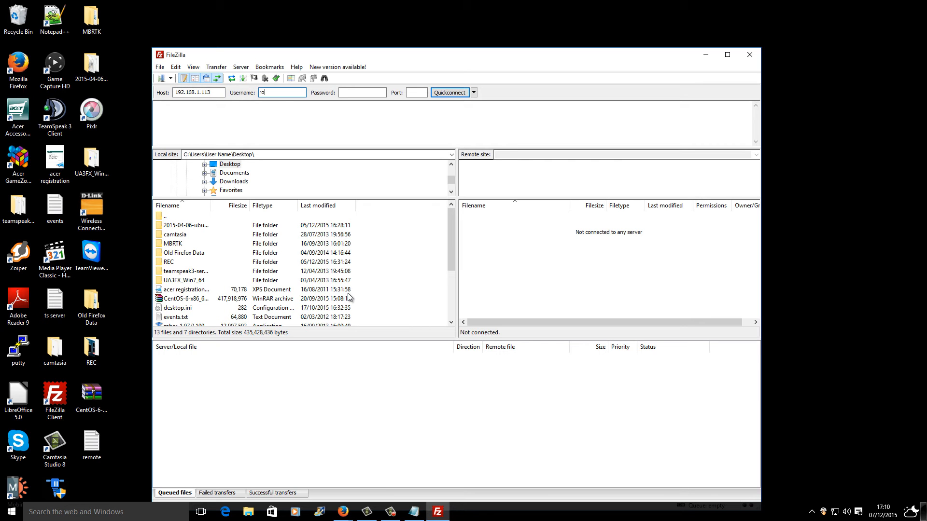
click(363, 93)
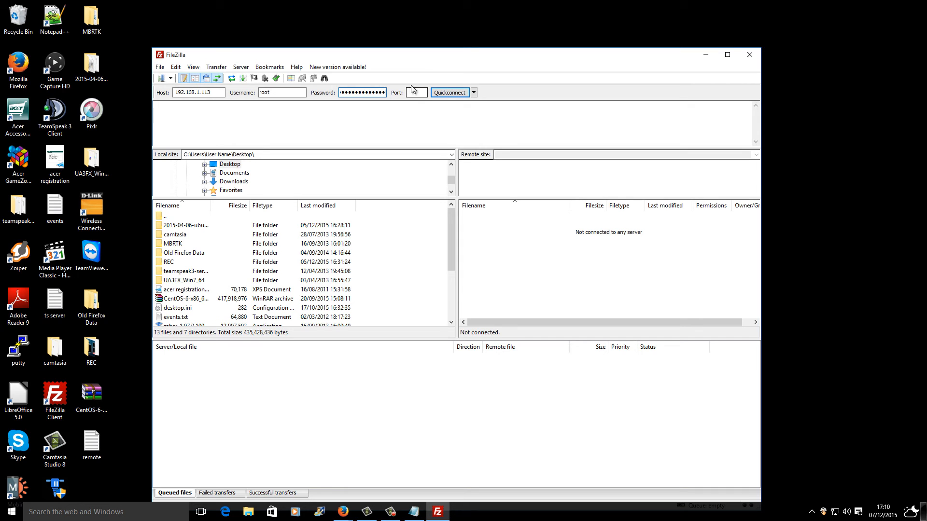
text(22)
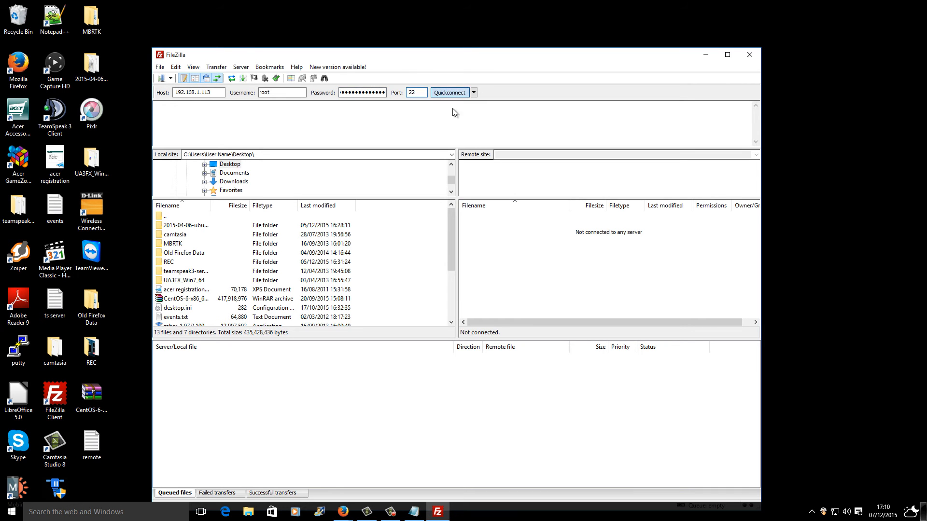
click(449, 93)
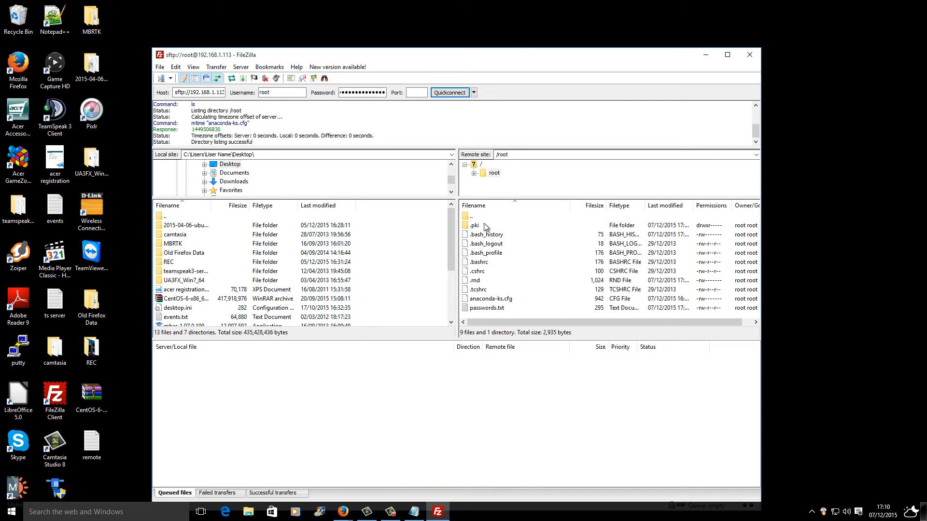
- Download passwords.txt from root's home folder to the desktop
click(487, 307)
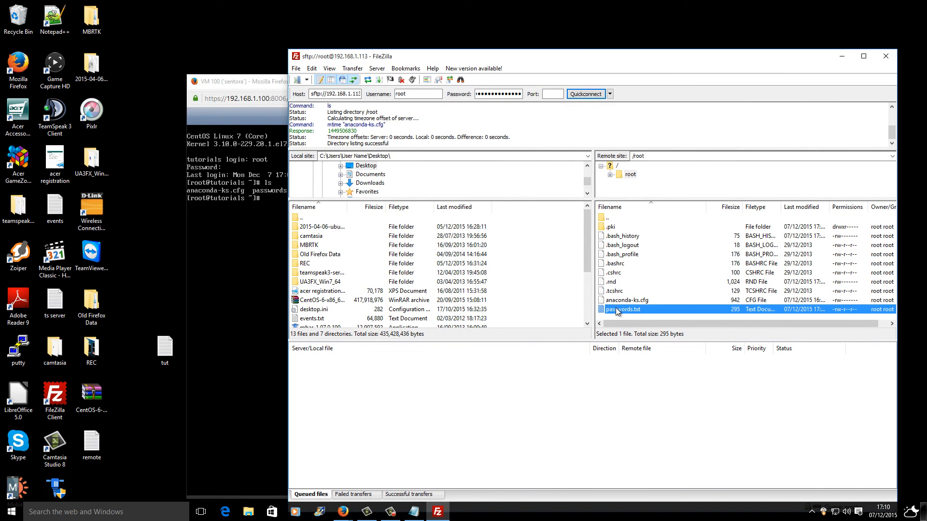
mouse_move(263, 299)
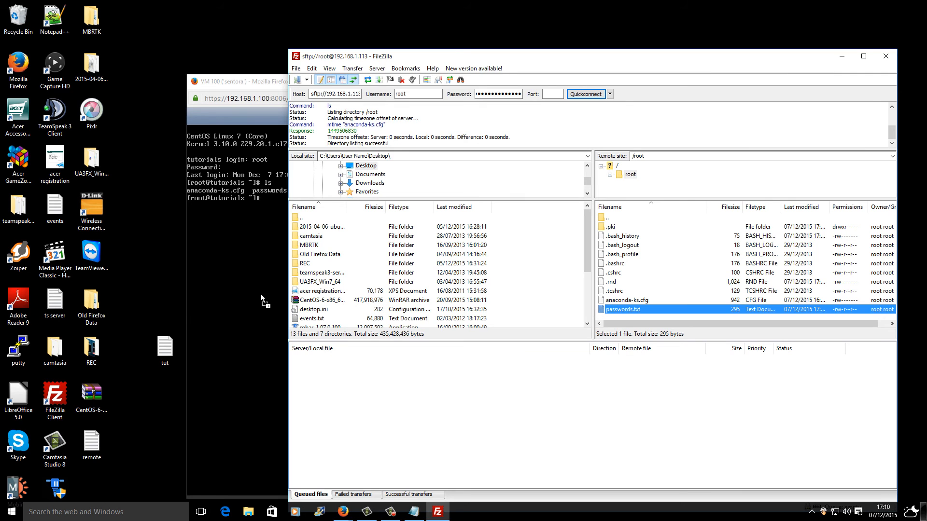
double_click(621, 309)
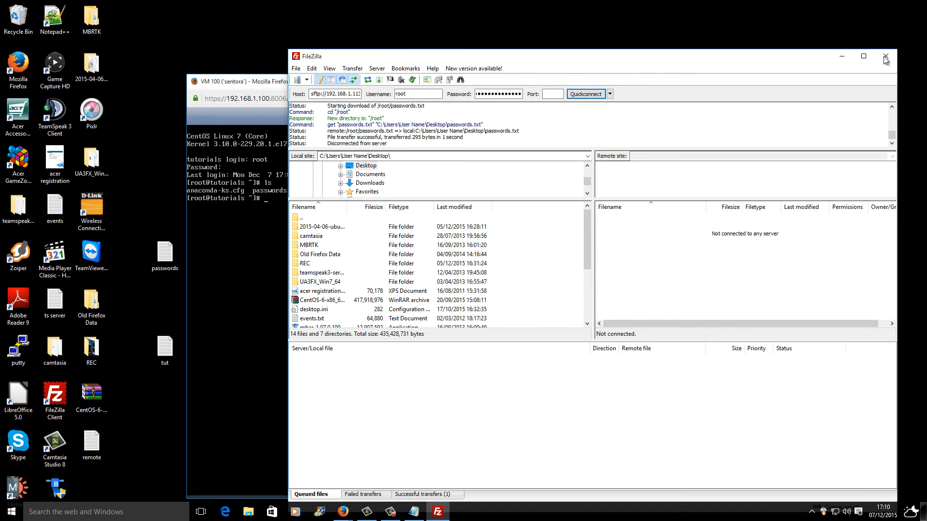
- Close FileZilla and view the downloaded passwords file in Notepad
click(885, 56)
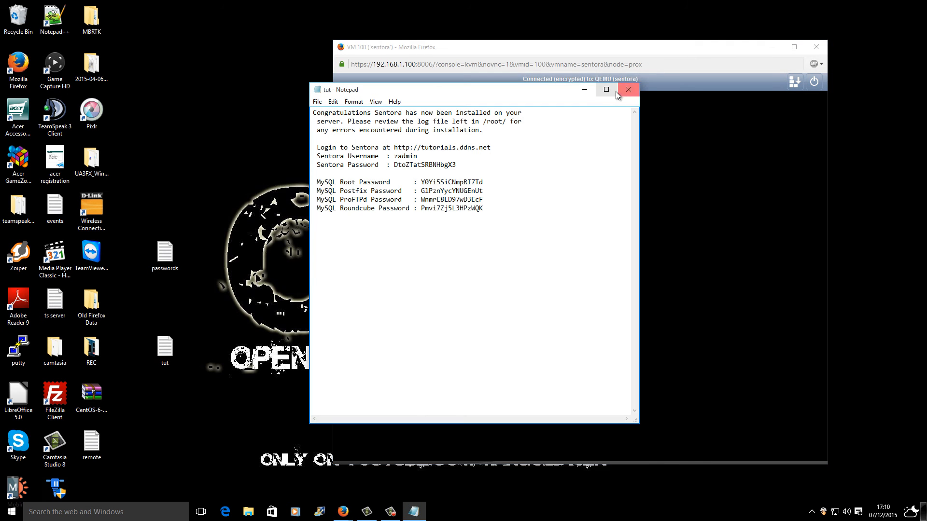
click(628, 89)
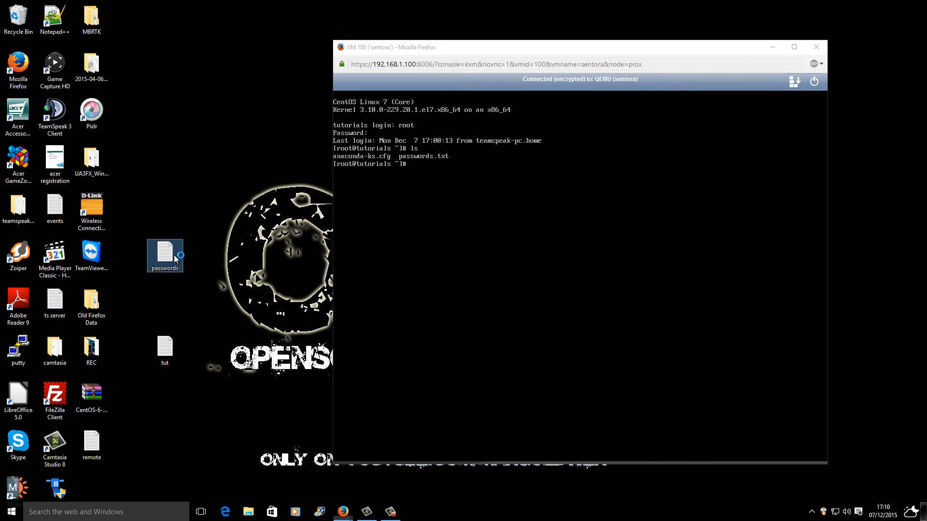
double_click(164, 252)
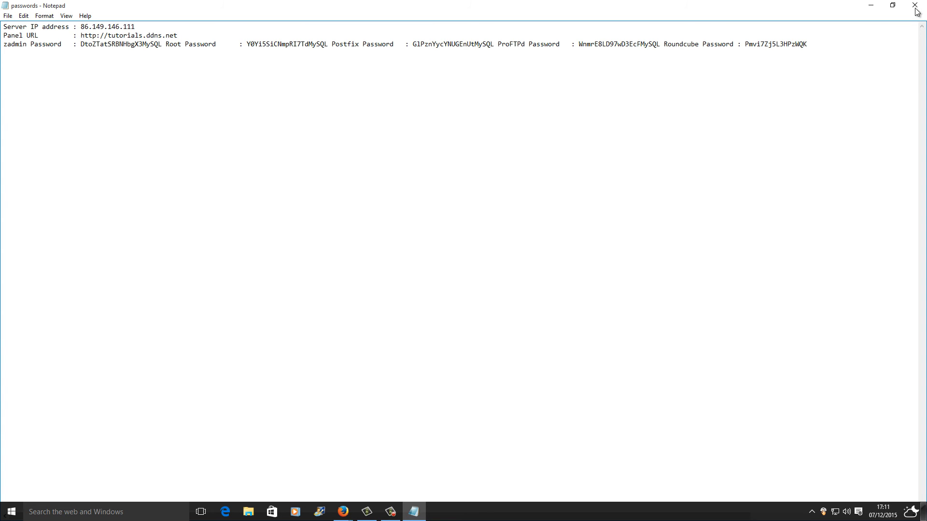
click(916, 6)
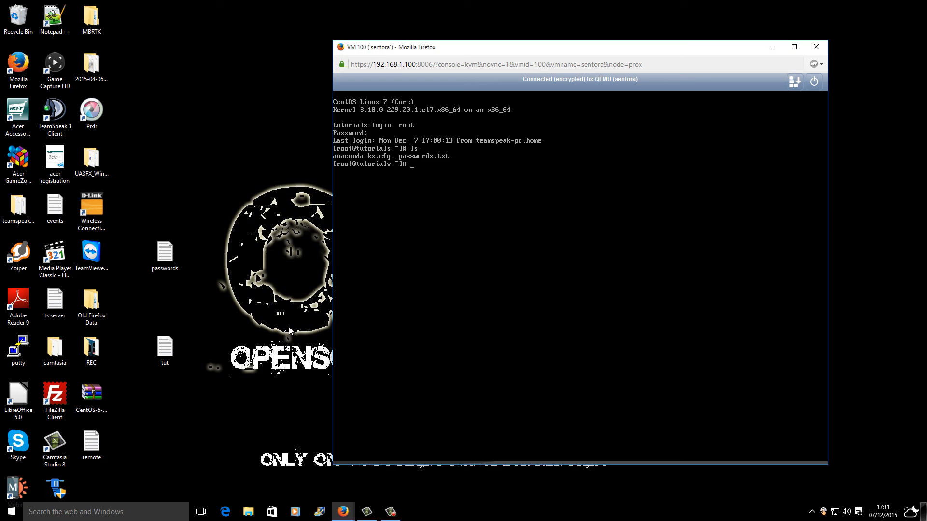
- Reopen the passwords file with Notepad++ showing the server IP, panel URL and passwords
right_click(164, 255)
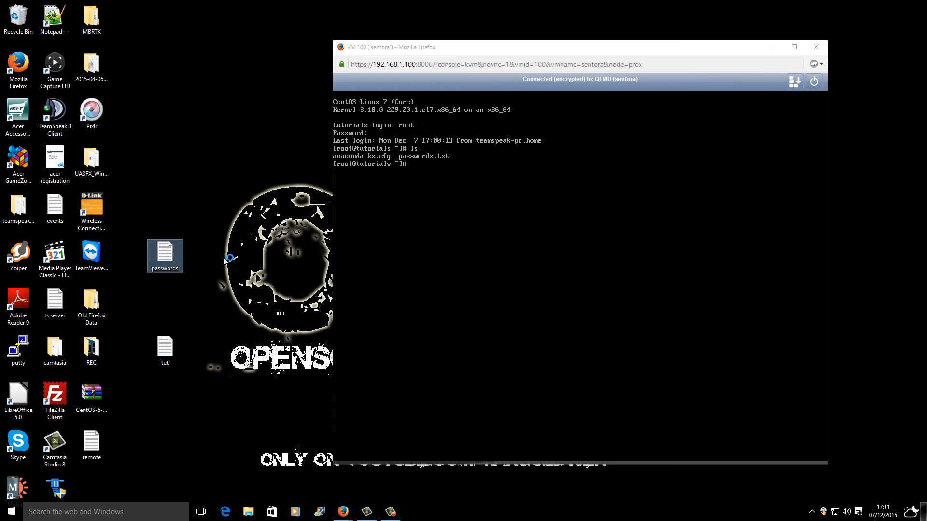
double_click(164, 252)
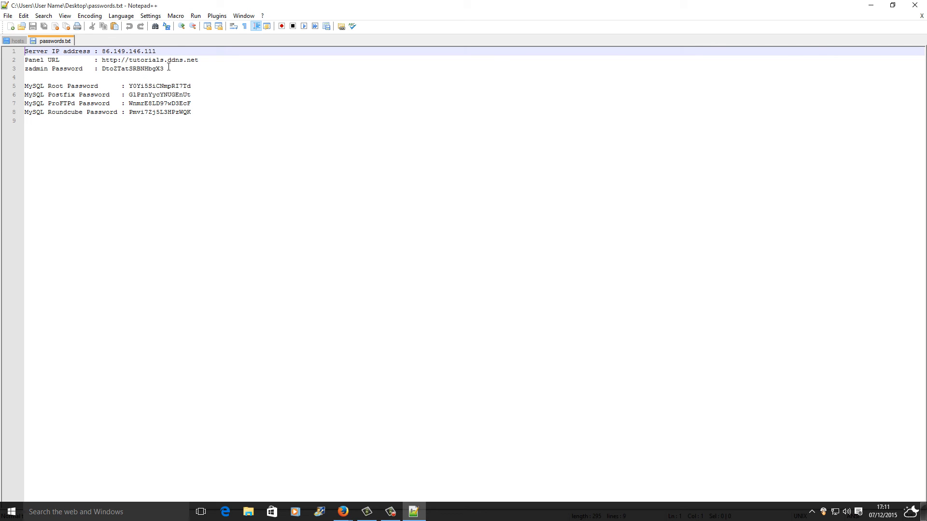
double_click(38, 68)
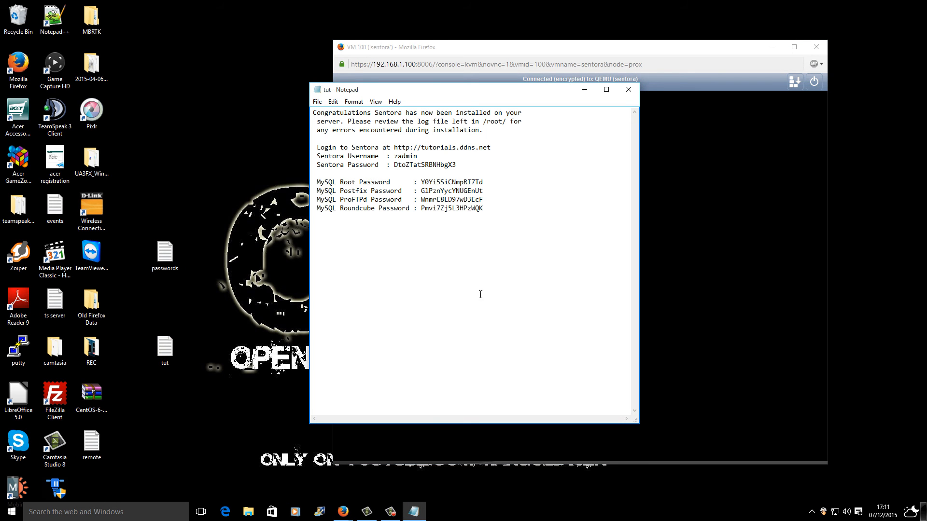
- Copy the Sentora panel URL tutorials.ddns.net from the tut notes
drag(314, 147, 393, 147)
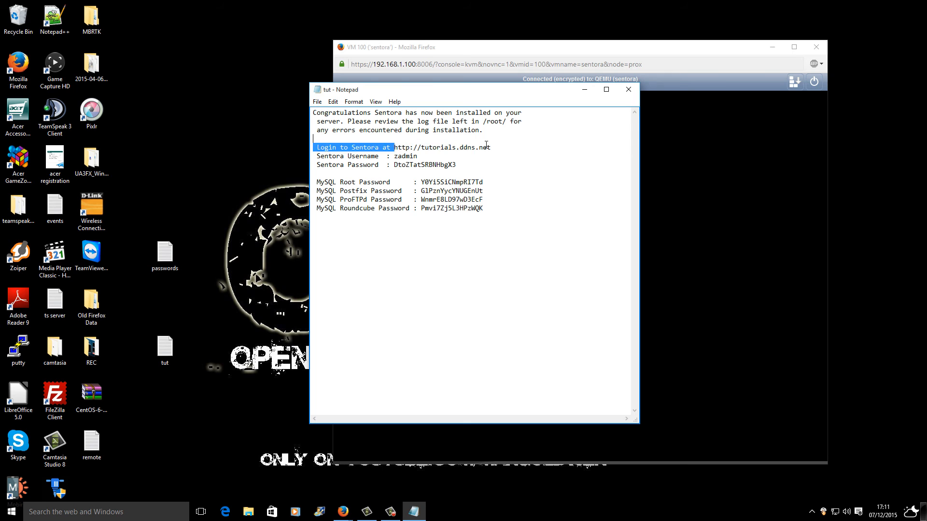
right_click(440, 147)
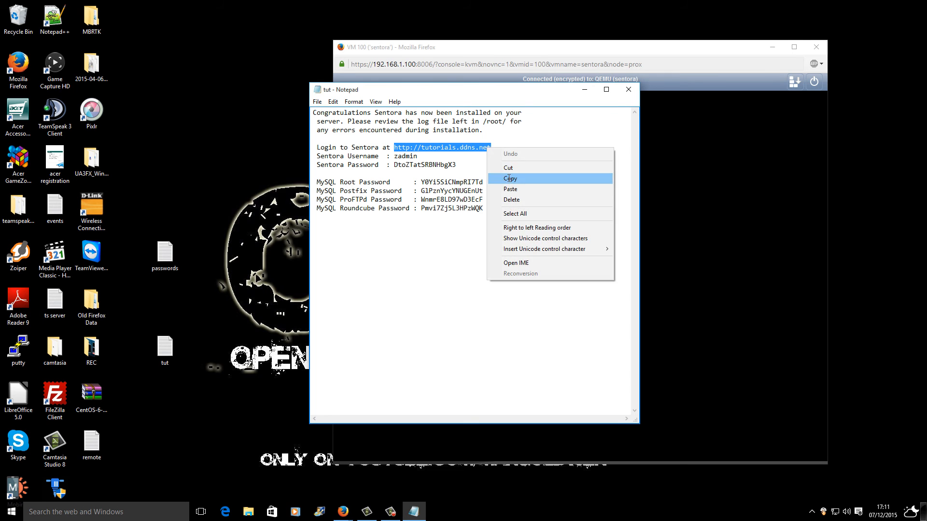
click(509, 178)
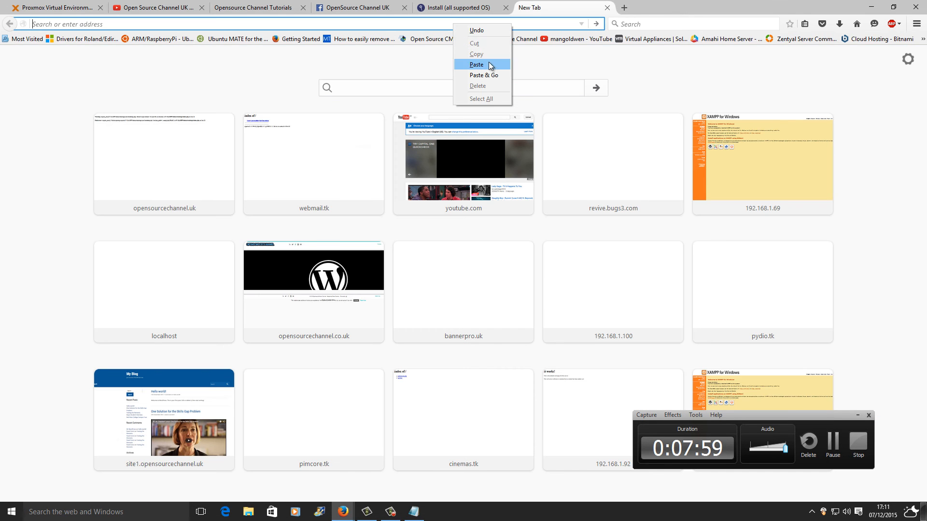
- Load the Sentora login page from the pasted URL and begin the username 'zad'
click(483, 76)
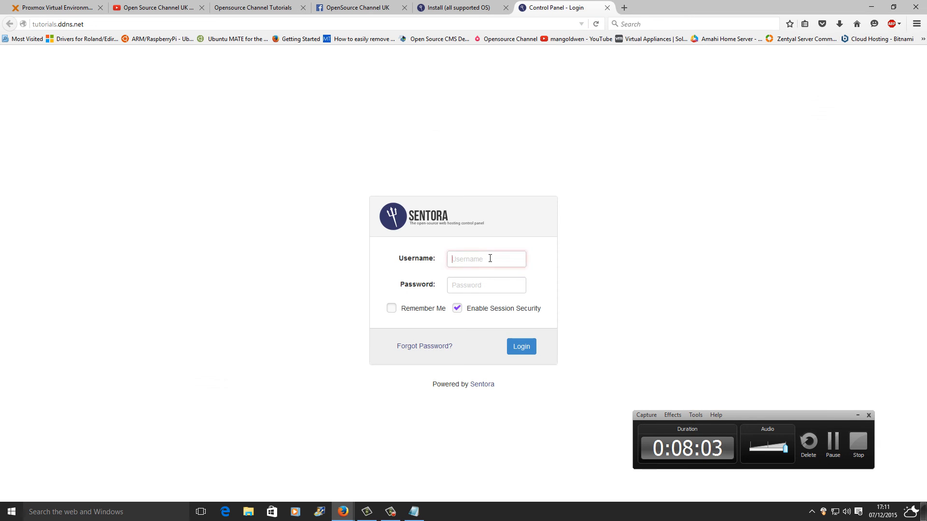
text(zad)
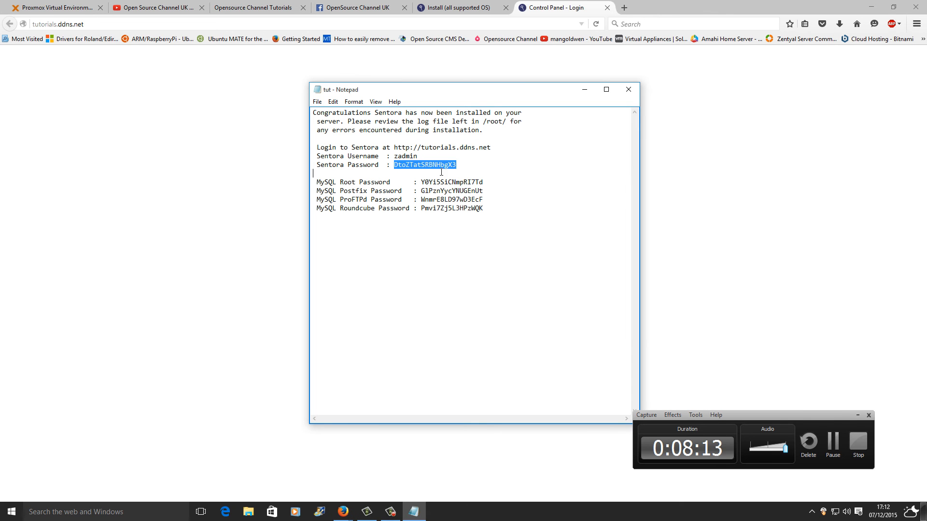
right_click(440, 172)
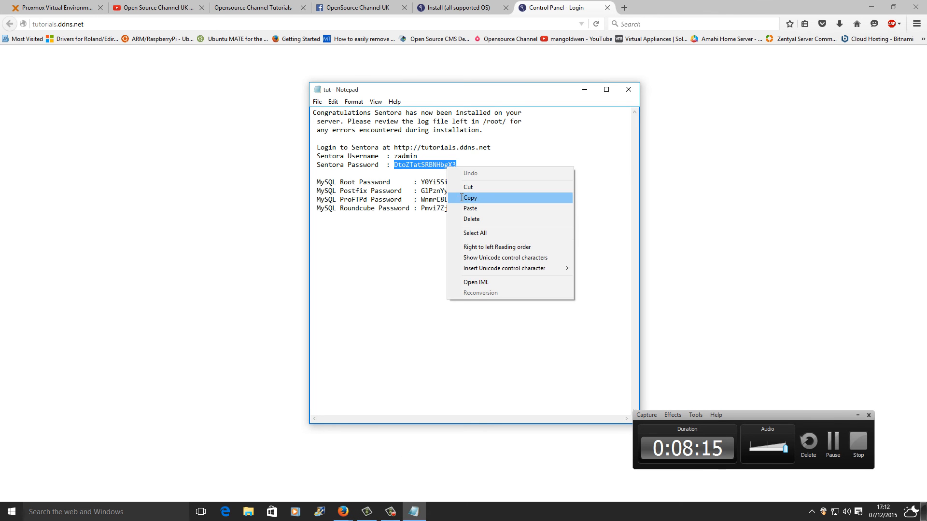
- Paste the copied admin password, keep the login remembered and sign in as zadmin
click(470, 197)
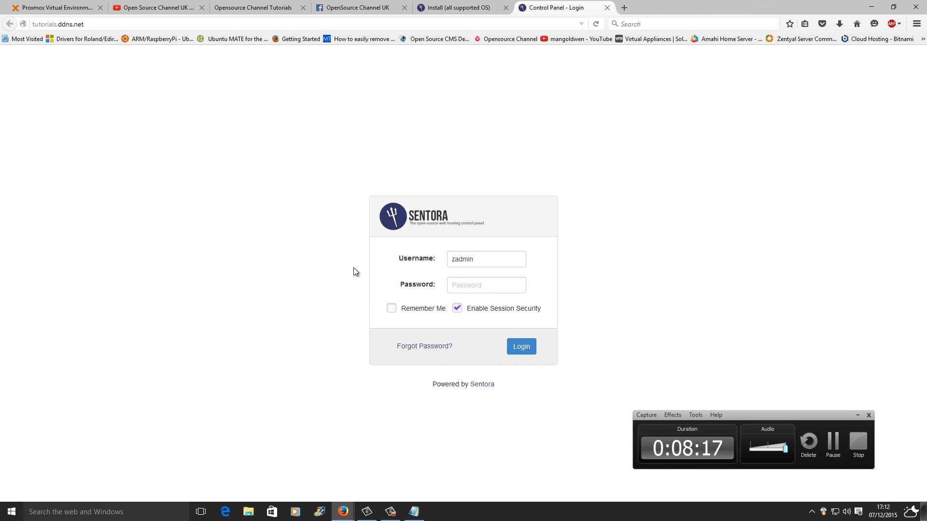
right_click(486, 285)
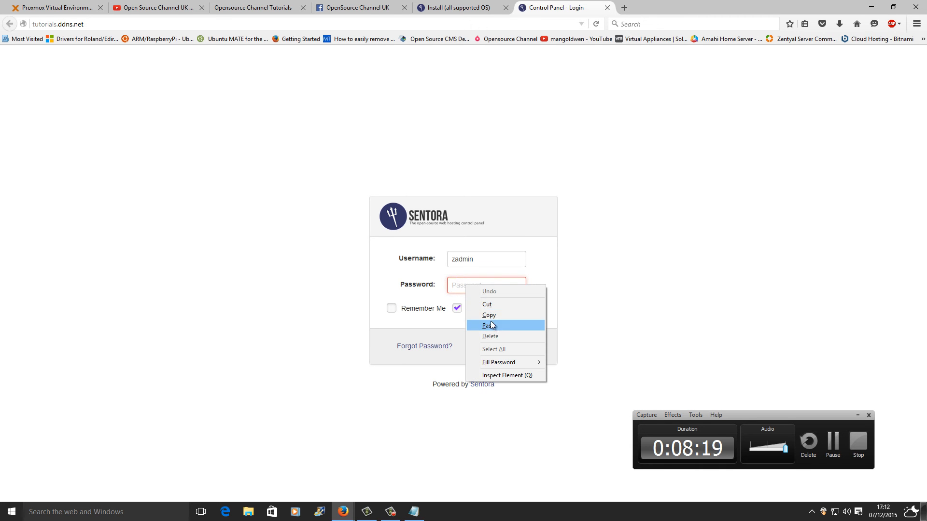
click(490, 325)
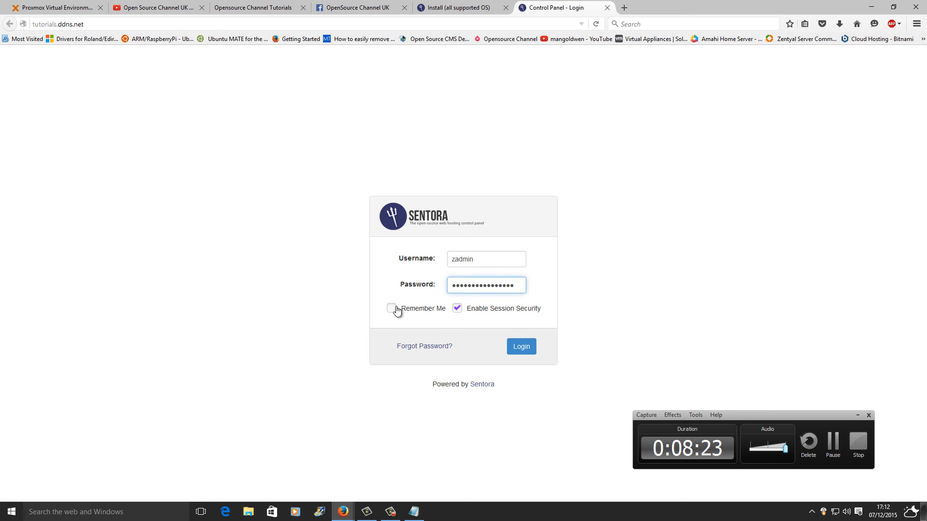
click(391, 308)
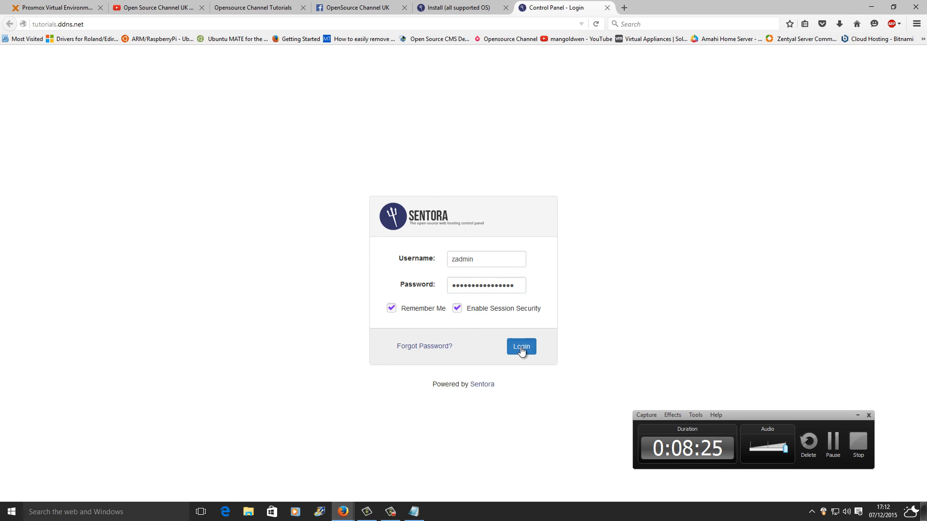
click(520, 347)
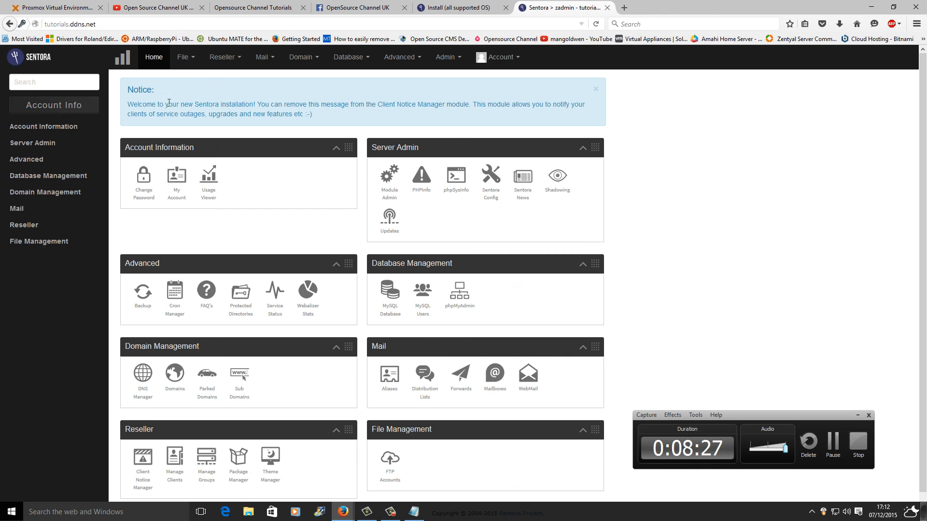
mouse_move(615, 338)
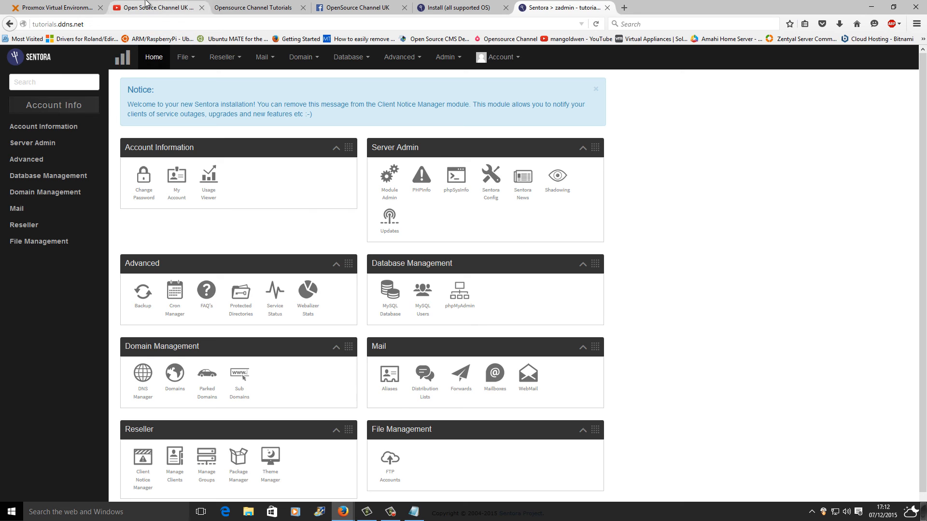
- Switch Firefox to the Open Source Channel UK YouTube page
click(154, 7)
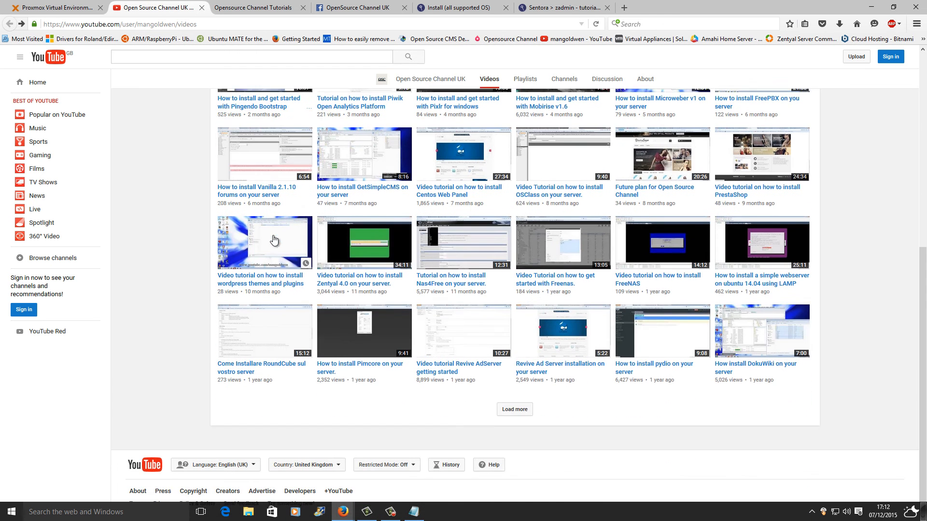
- Scroll the channel's Videos page to show the banner and newest uploads
click(514, 409)
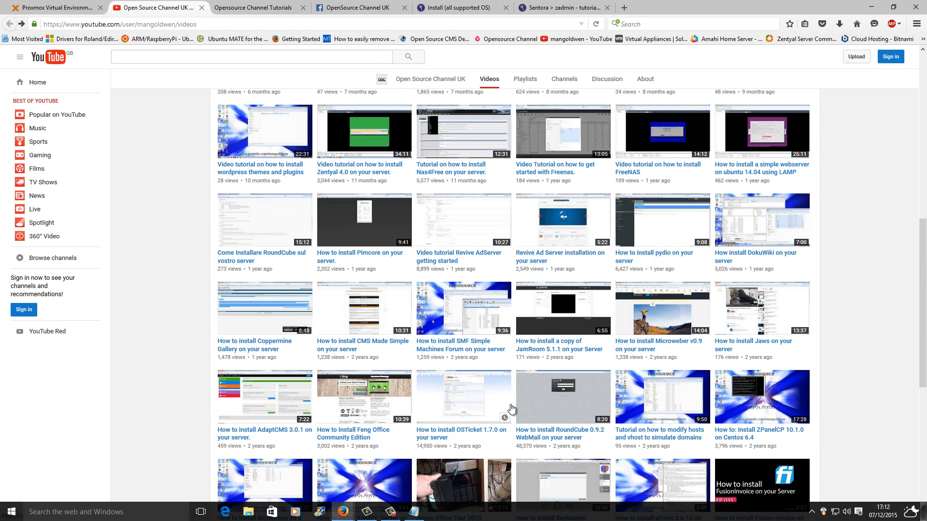
scroll(down, 3)
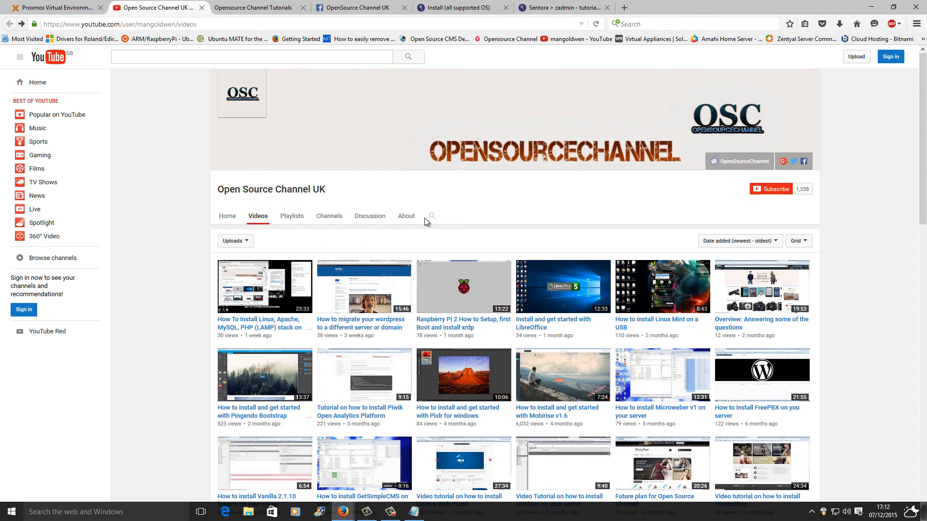
click(431, 215)
text(zpanelx)
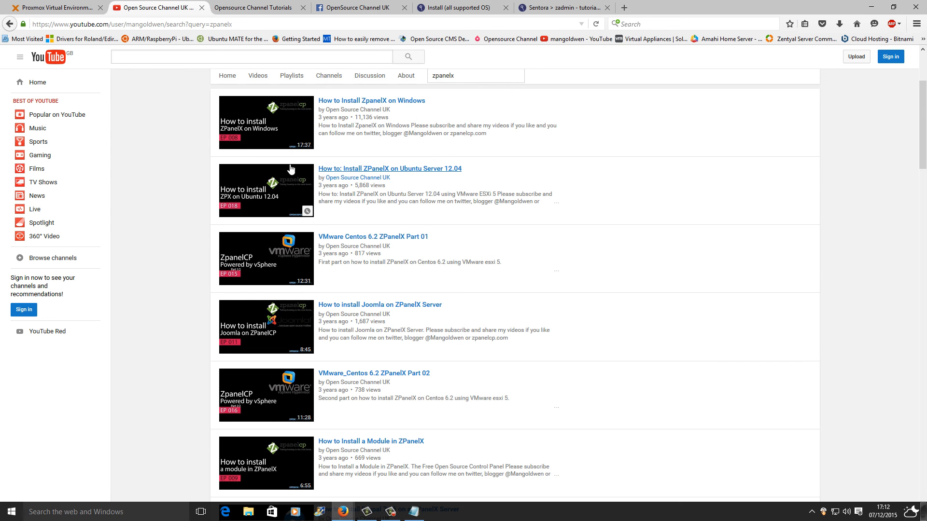
scroll(down, 3)
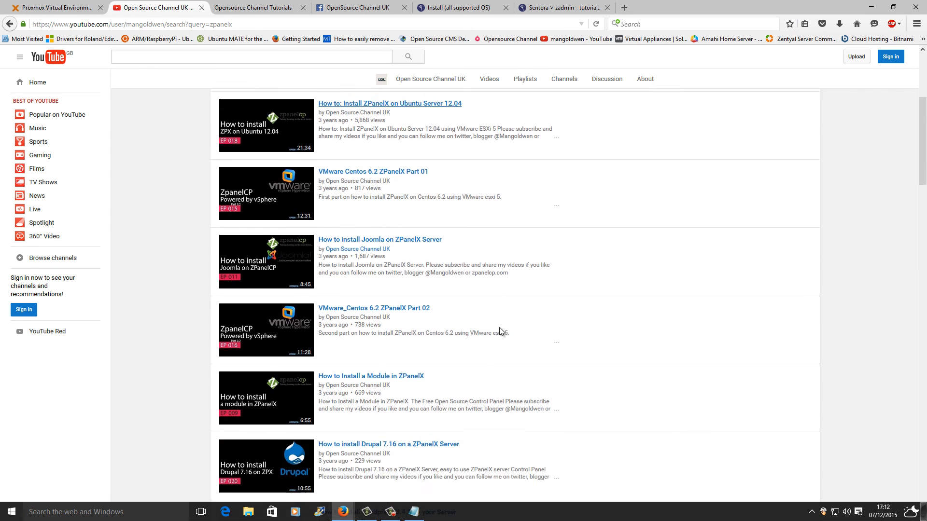
scroll(down, 3)
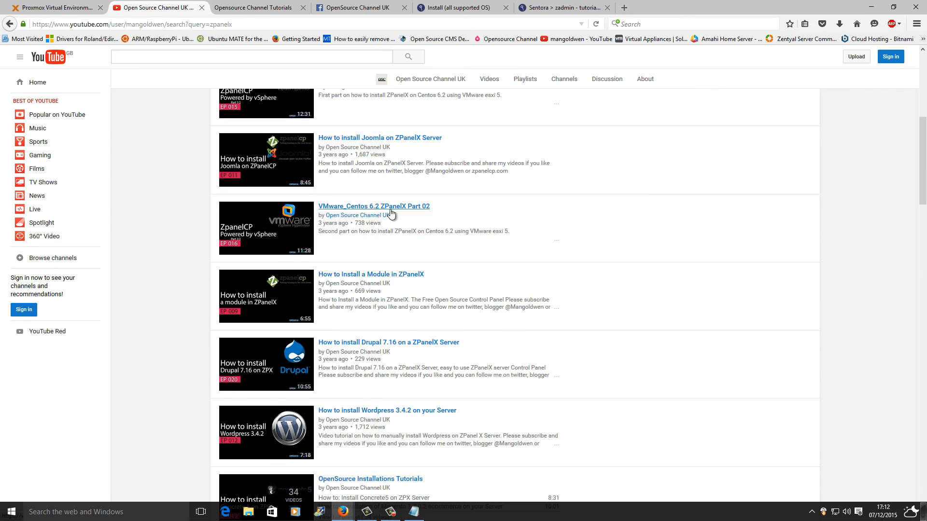
scroll(down, 3)
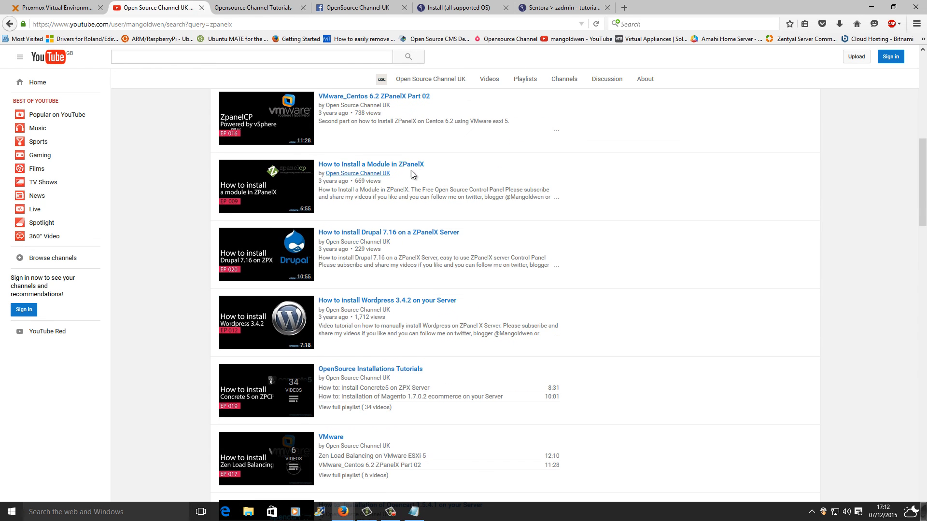
scroll(down, 3)
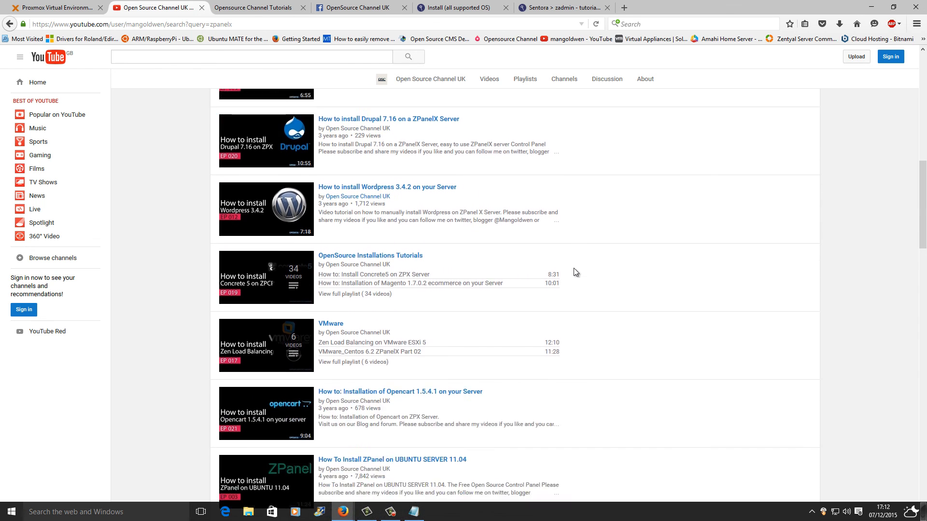
scroll(down, 3)
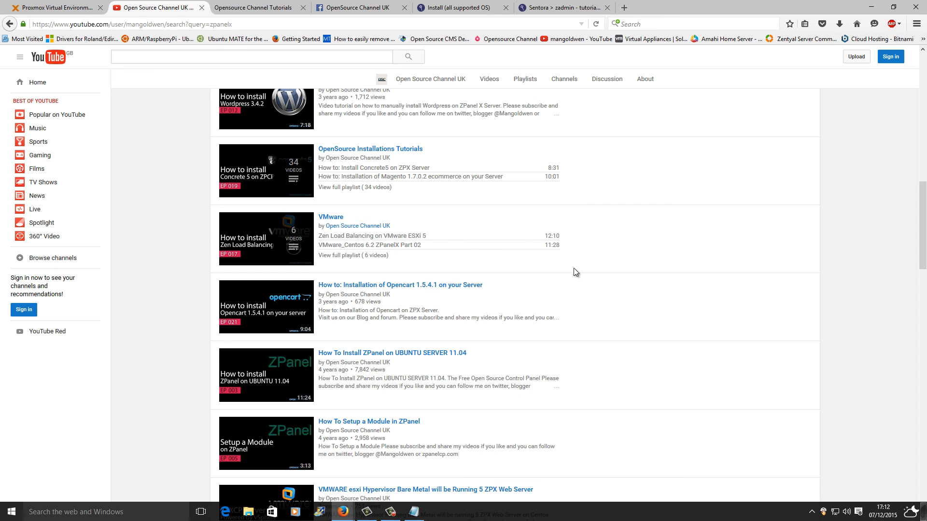
scroll(down, 3)
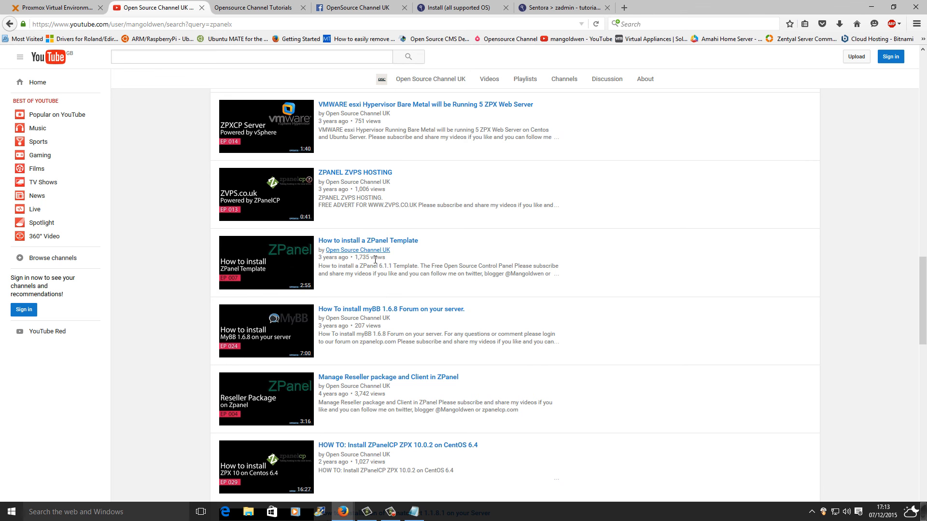
scroll(down, 3)
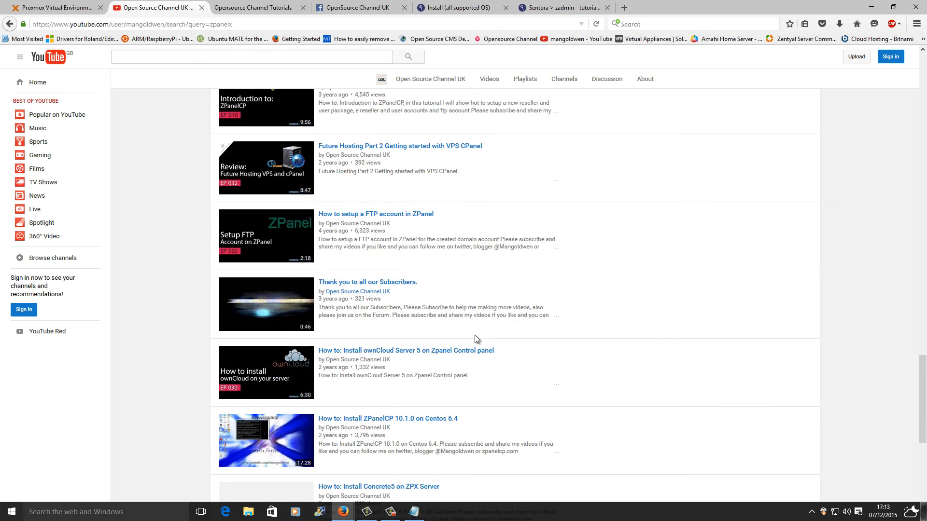
scroll(down, 3)
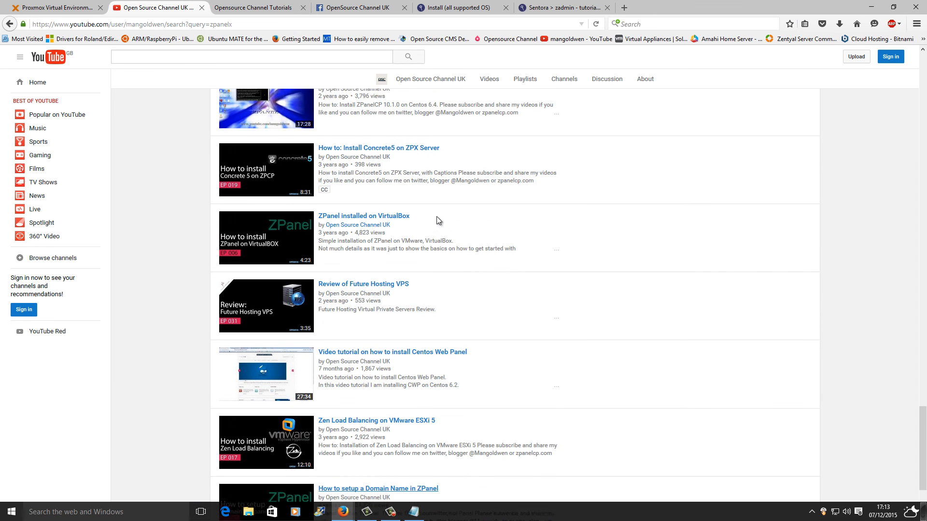
scroll(up, 3)
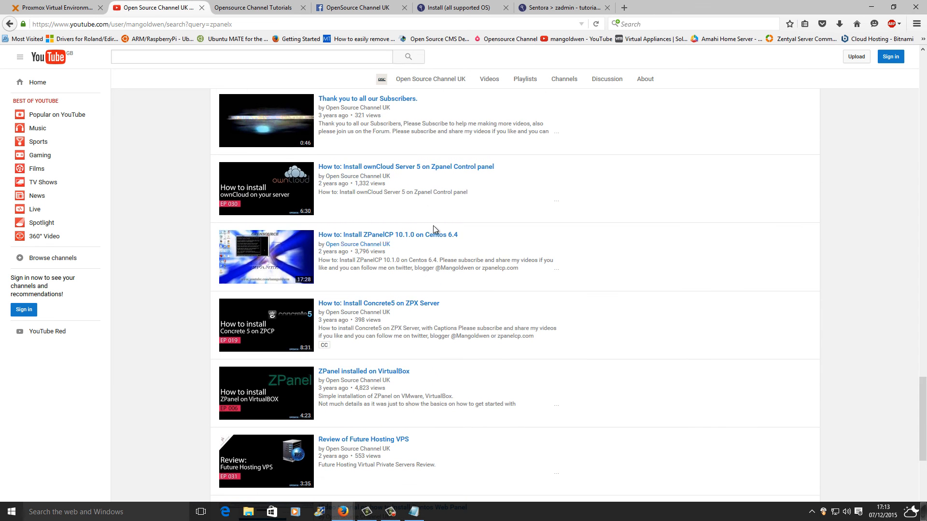
mouse_move(759, 296)
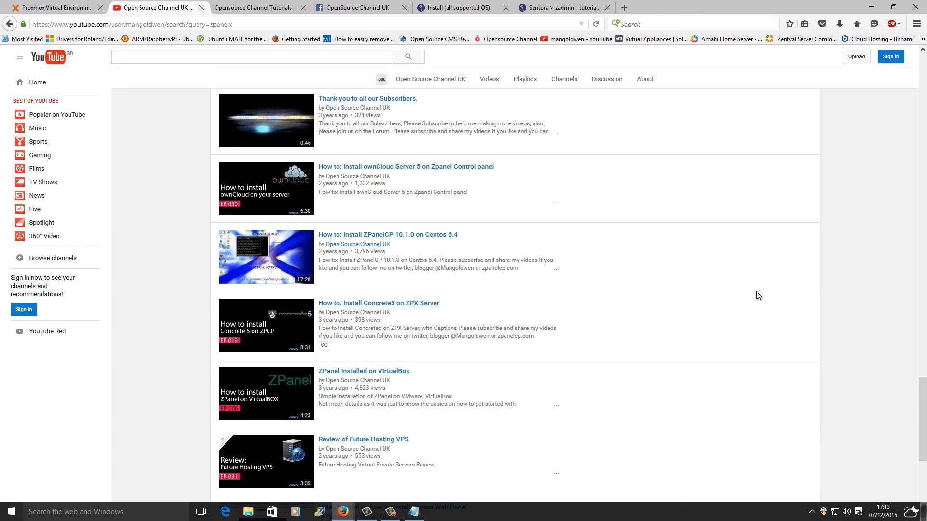
scroll(down, 3)
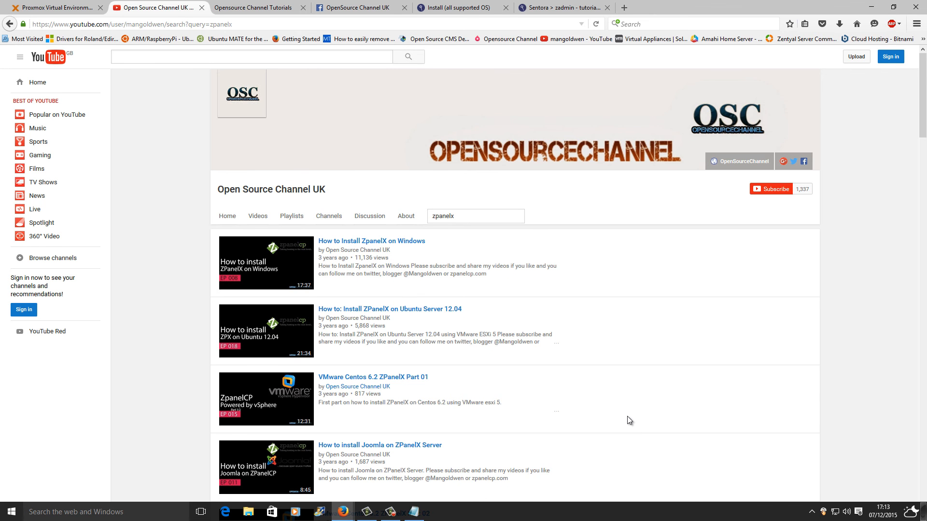
scroll(down, 3)
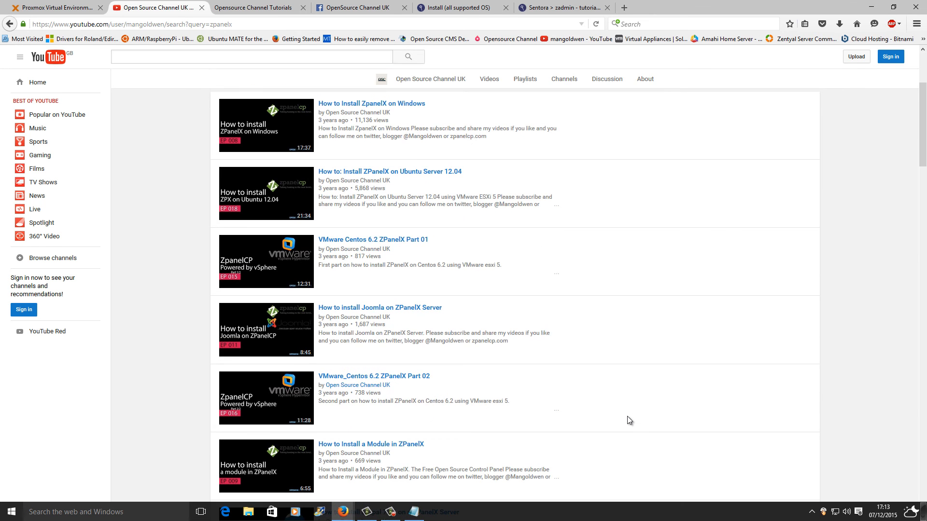
scroll(down, 3)
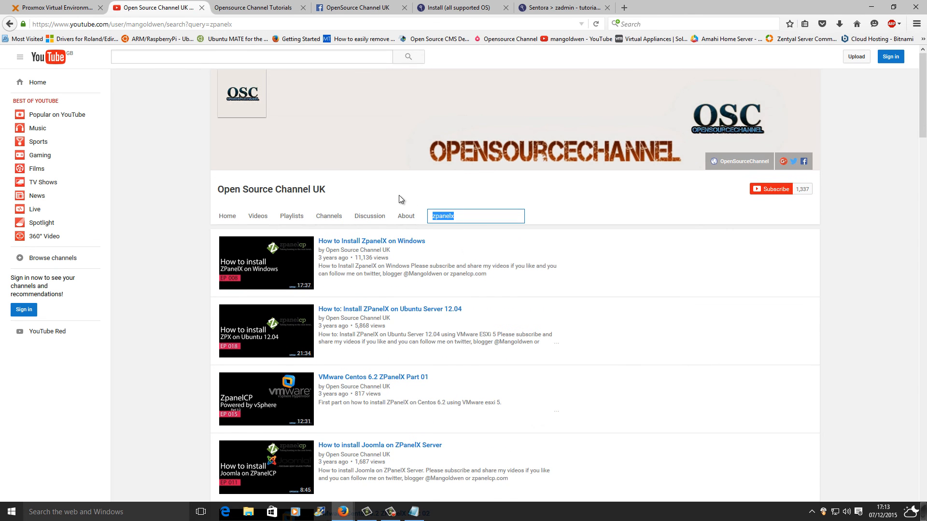
- Search the channel for 'domain', browse the results, then return to the Sentora dashboard
text(domain)
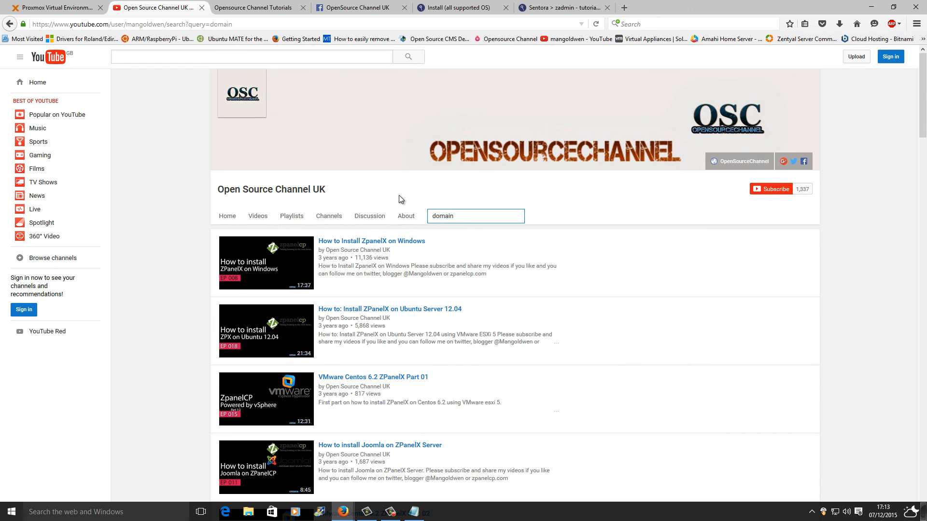
scroll(down, 3)
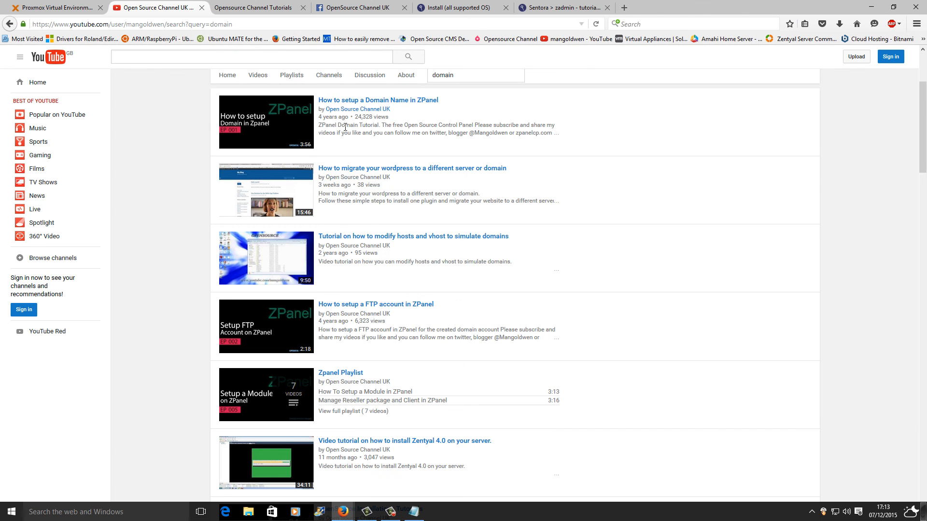
mouse_move(423, 118)
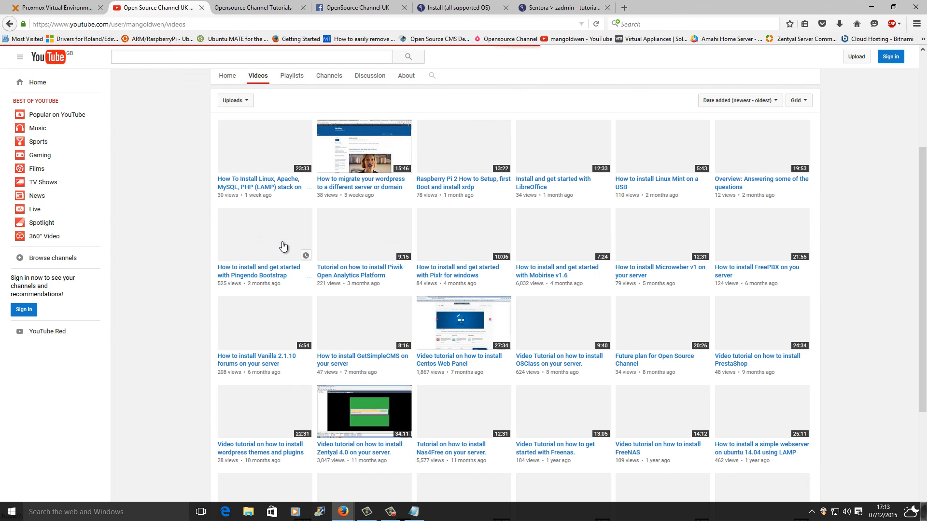
click(562, 7)
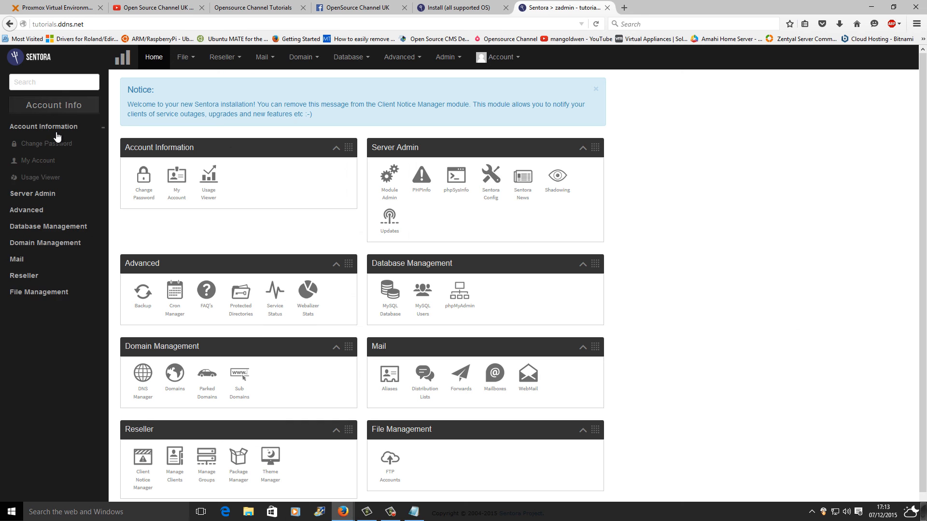
- Expand the Server Admin and Advanced module groups, then return to the YouTube uploads
click(33, 193)
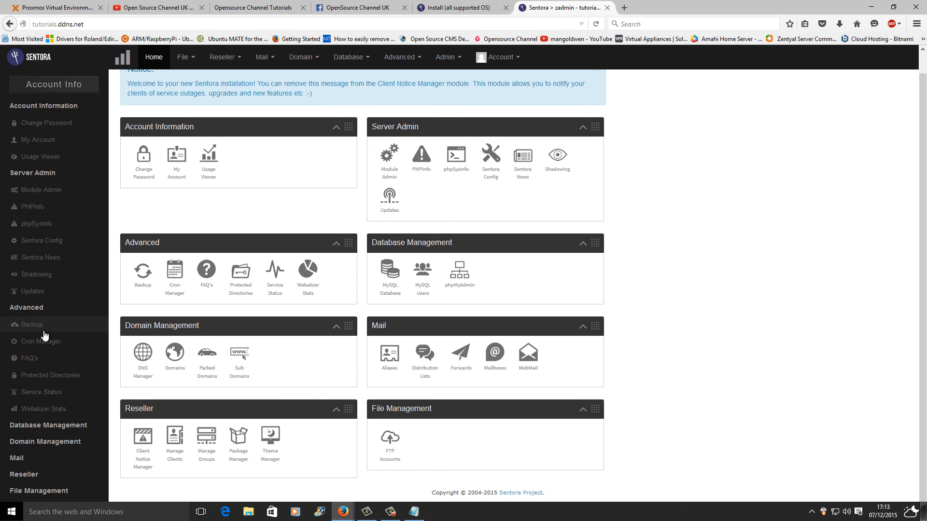
mouse_move(48, 462)
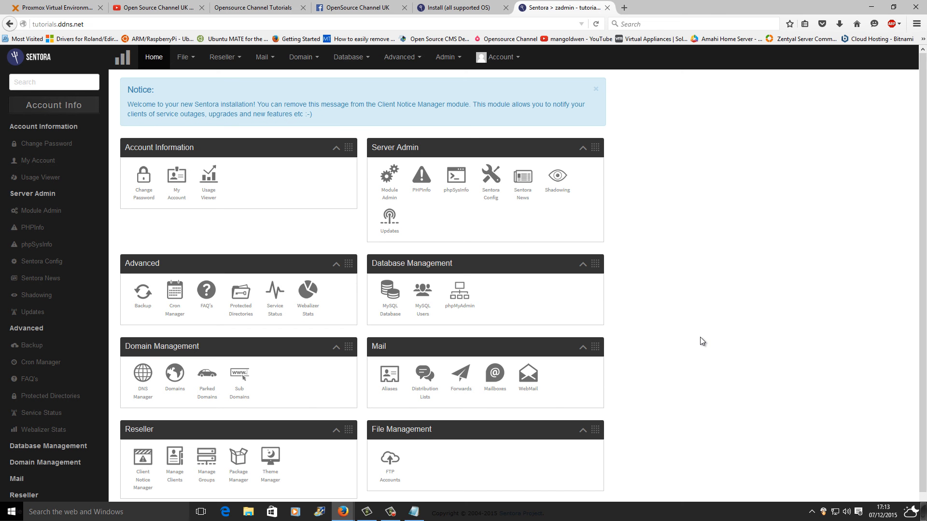
click(157, 7)
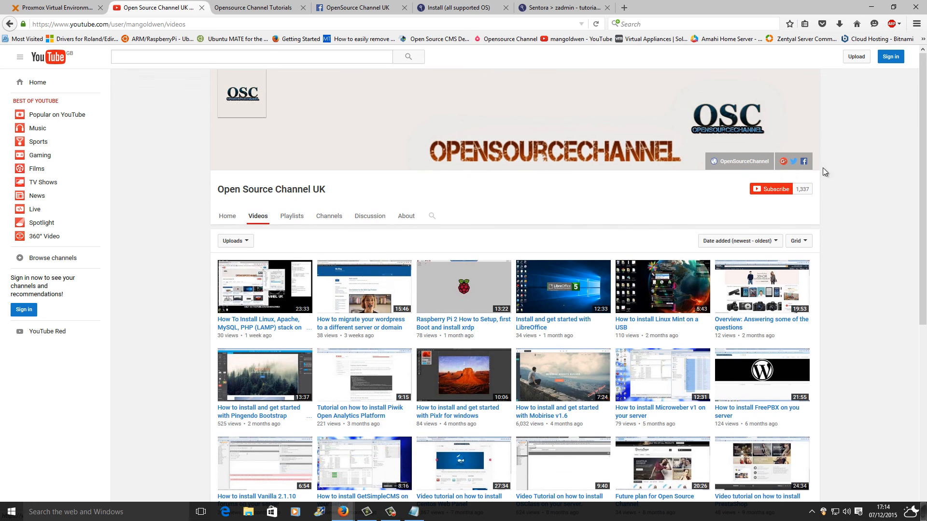
mouse_move(810, 195)
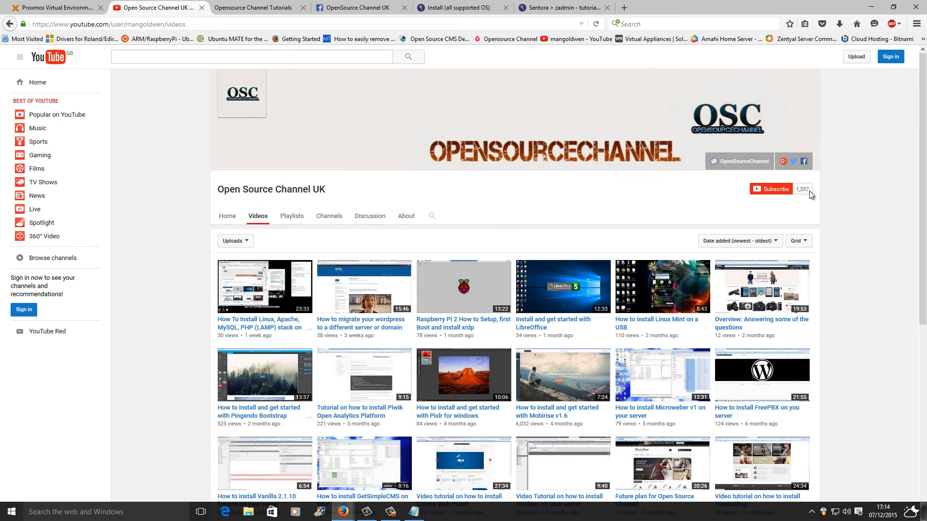
mouse_move(778, 204)
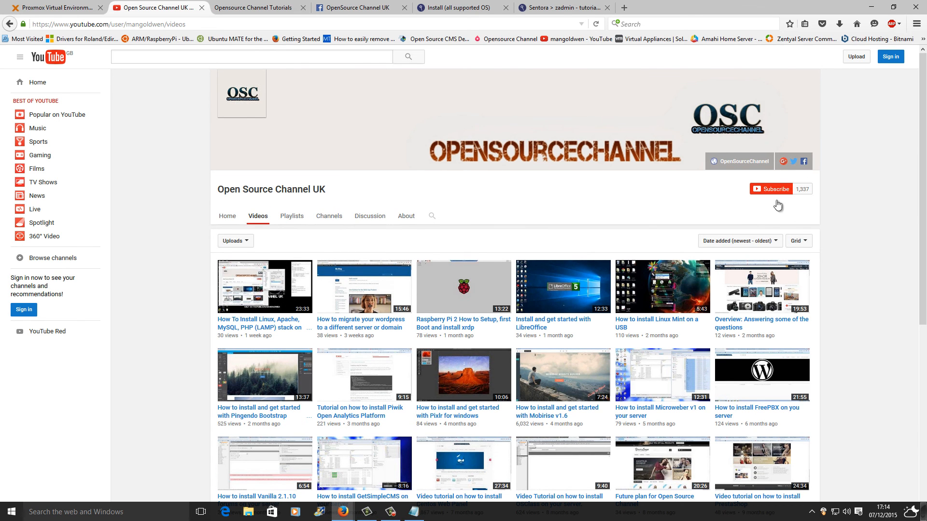
mouse_move(735, 282)
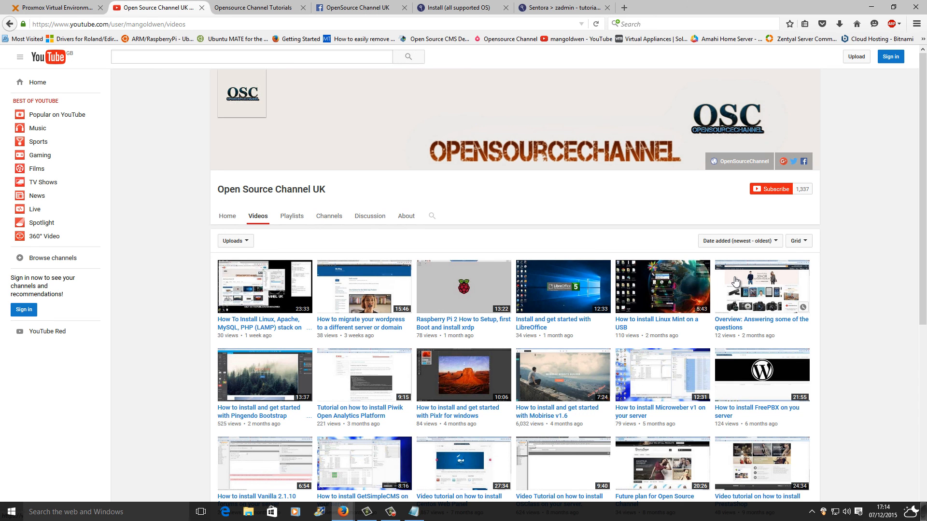
mouse_move(735, 282)
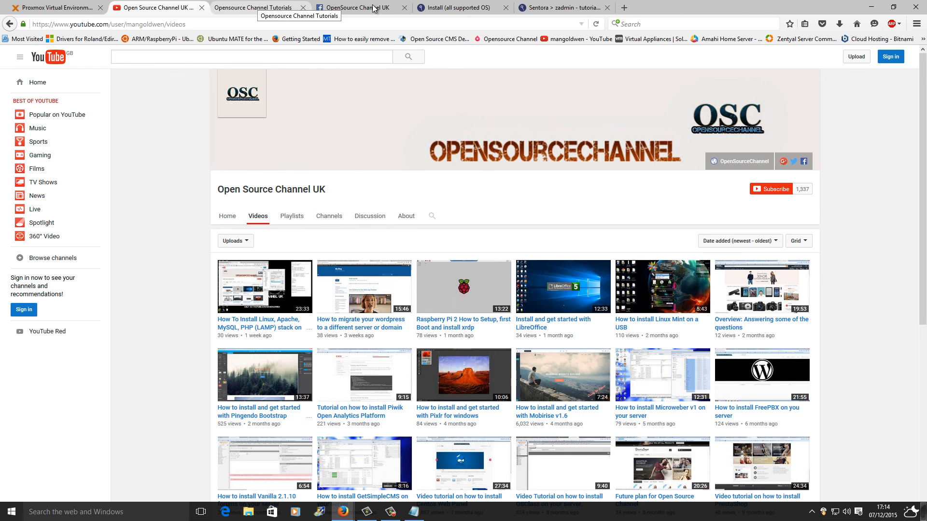
- Switch to the OpenSource Channel UK Facebook community page
click(355, 7)
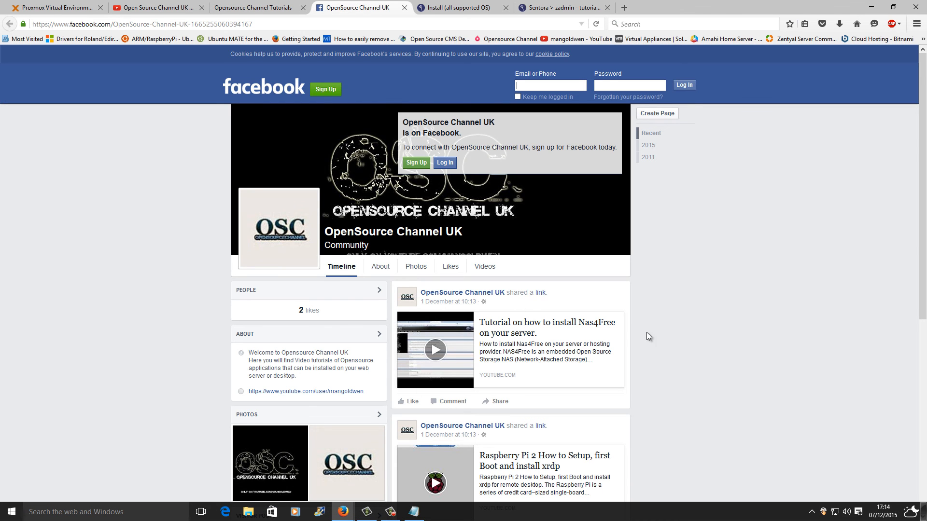
scroll(down, 3)
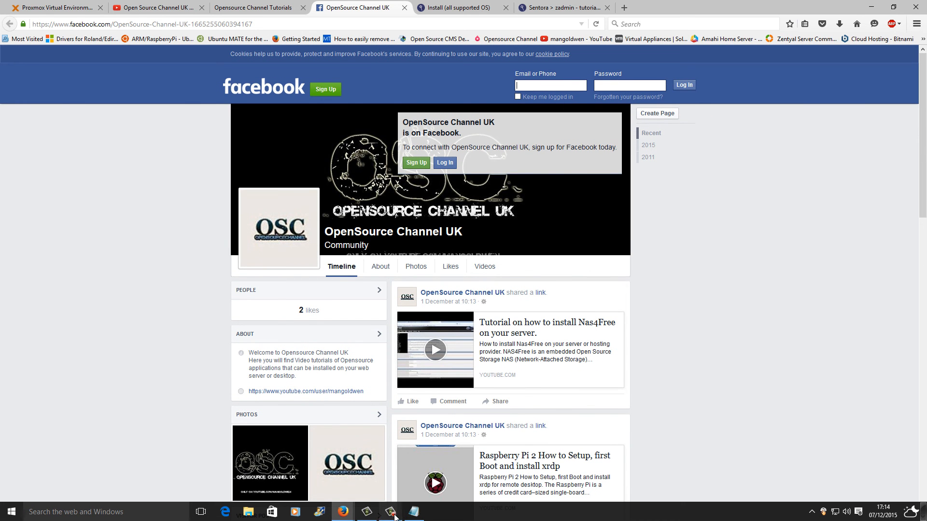
click(389, 511)
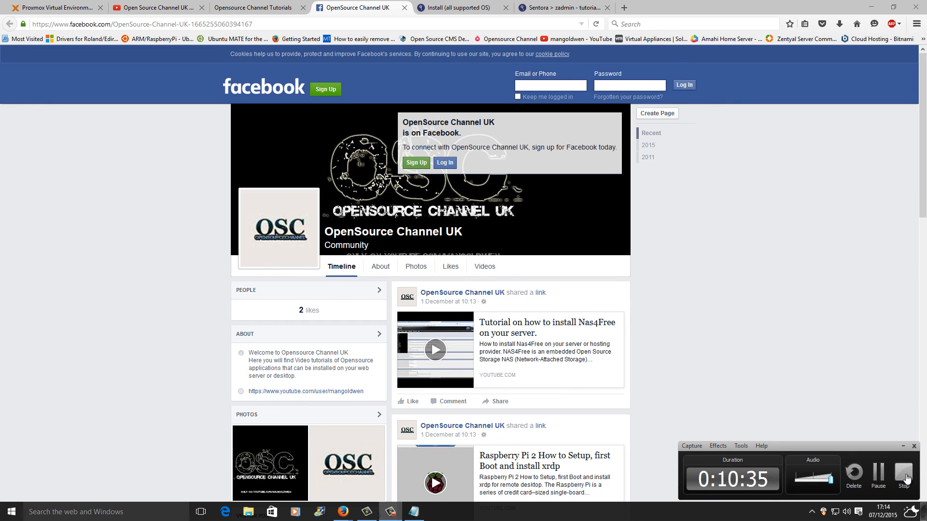